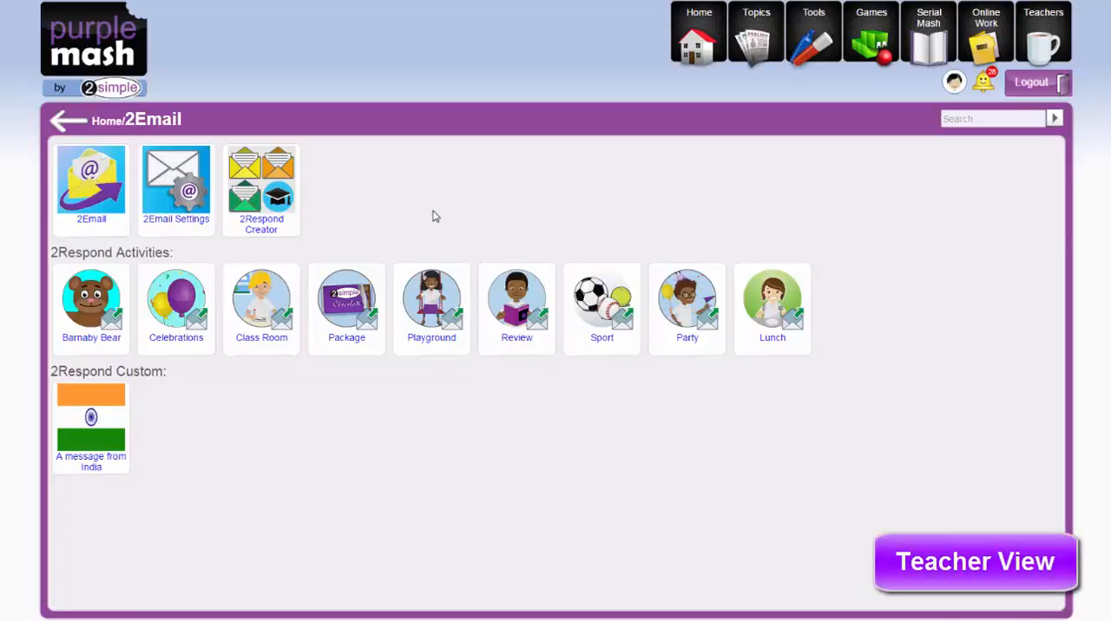
mouse_move(367, 215)
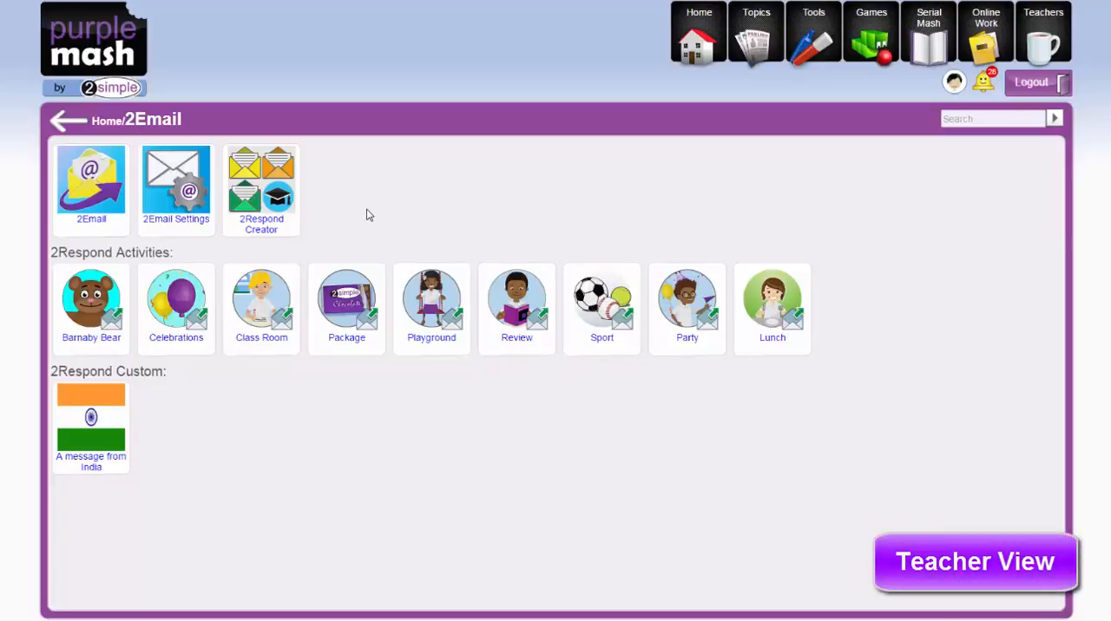
mouse_move(361, 216)
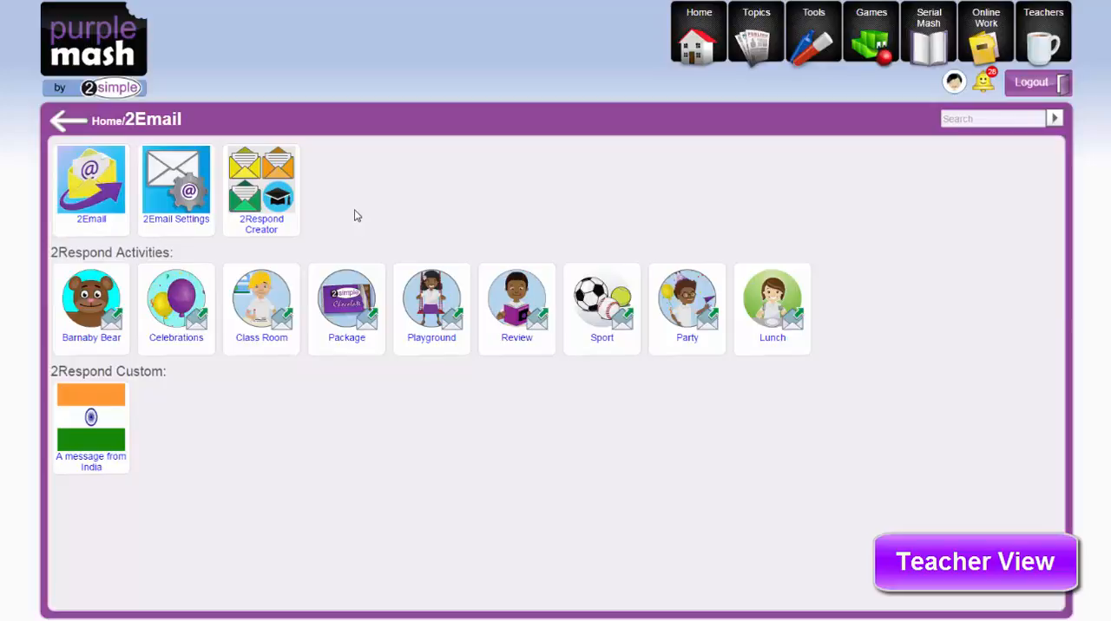
mouse_move(402, 207)
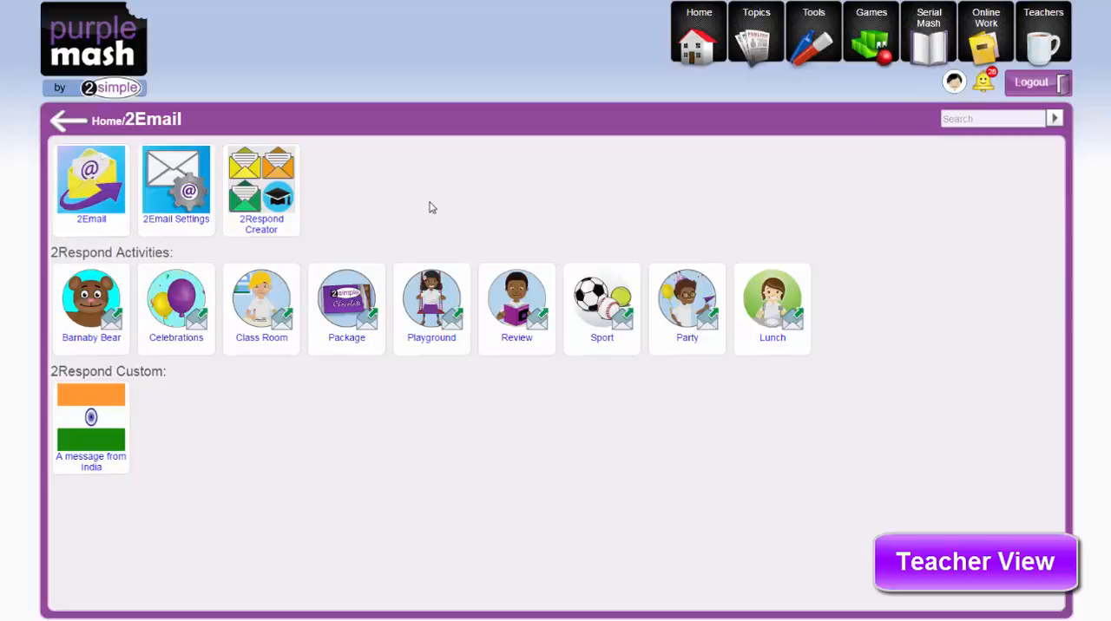
mouse_move(414, 209)
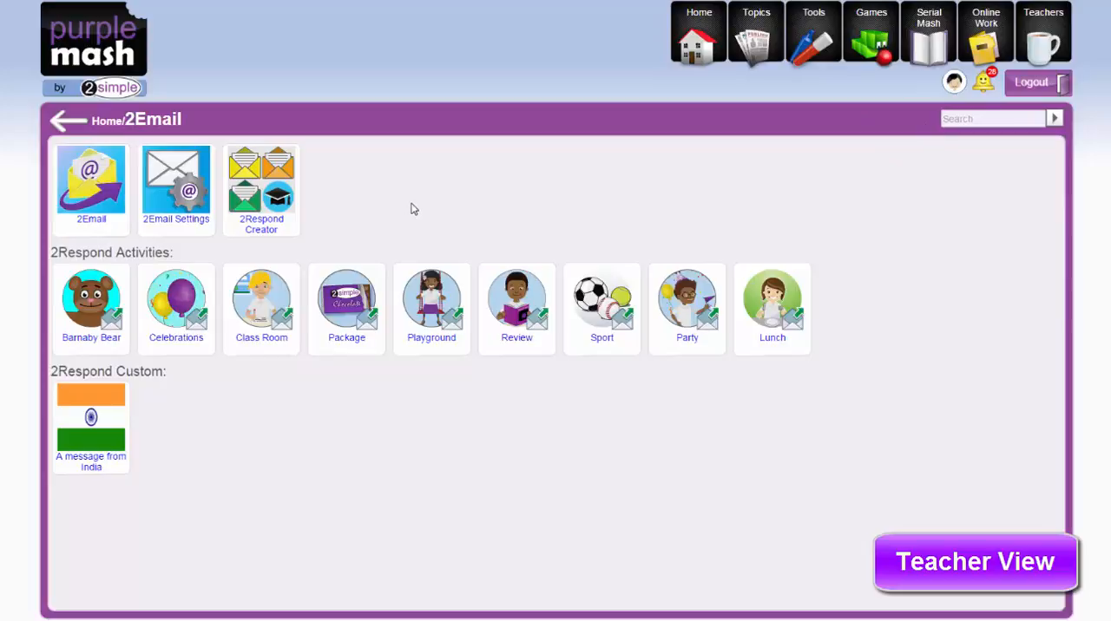
mouse_move(261, 182)
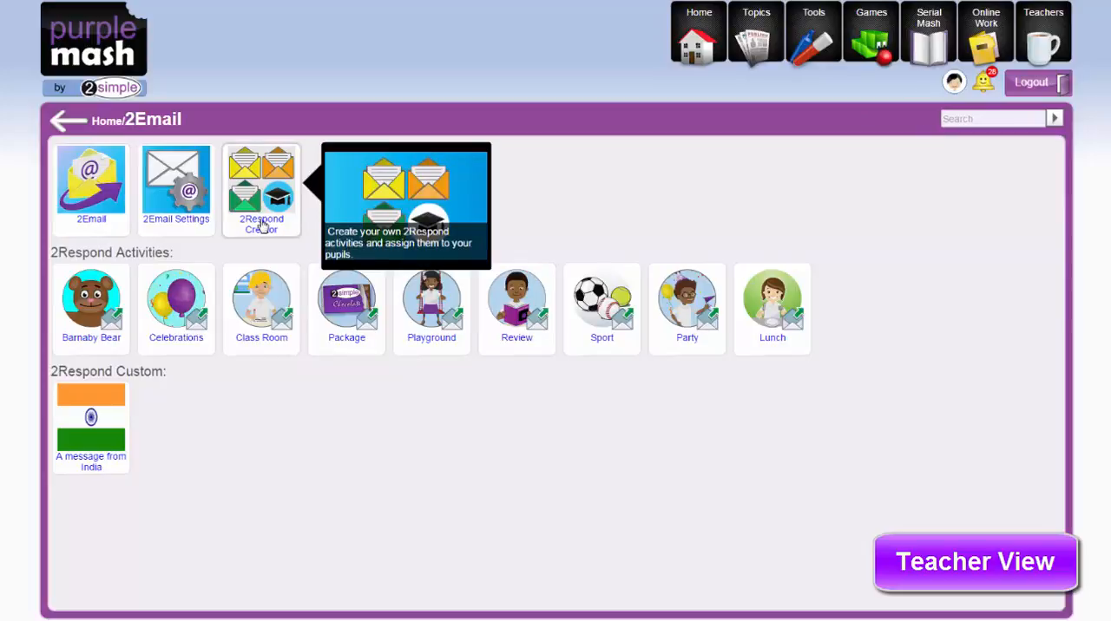
Step: Open the 2Respond Creator to list the custom activity 'A message from India'
left_click(261, 182)
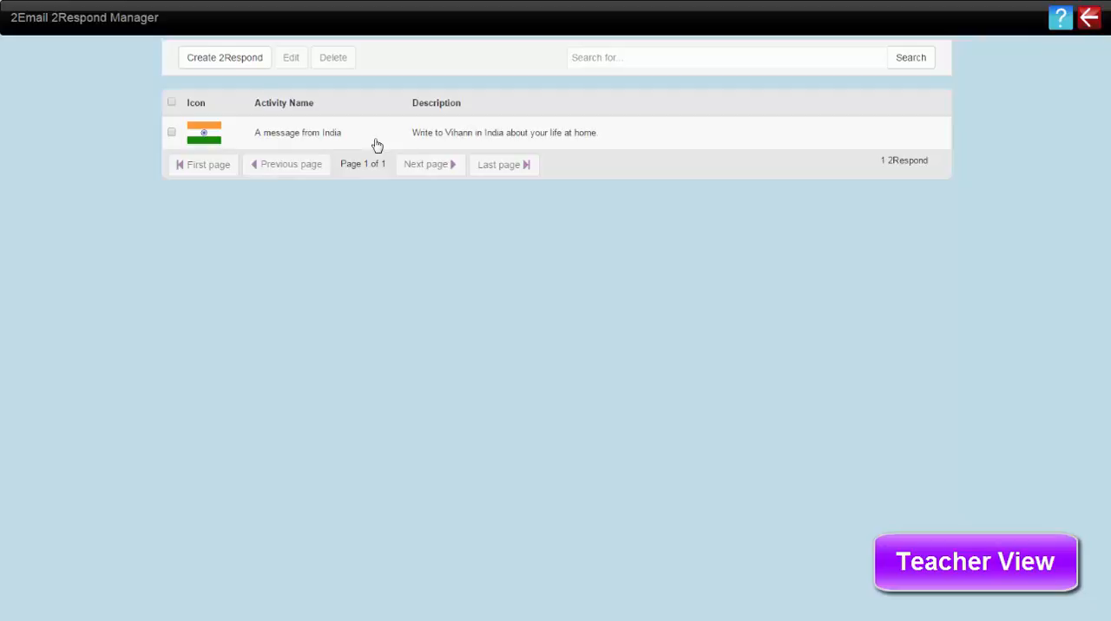
mouse_move(375, 144)
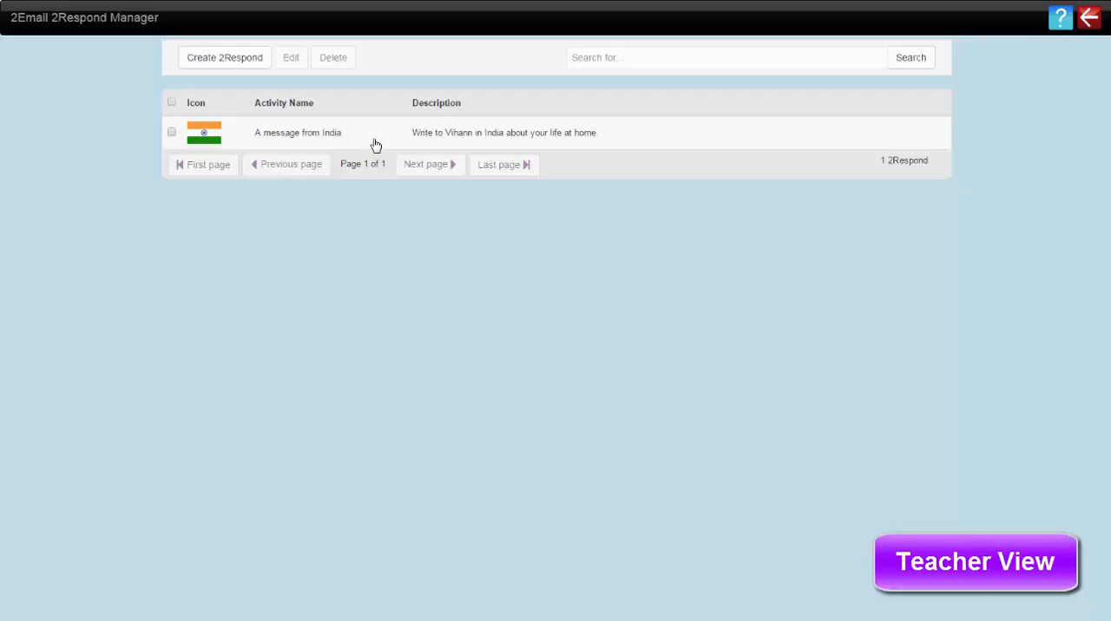
mouse_move(255, 146)
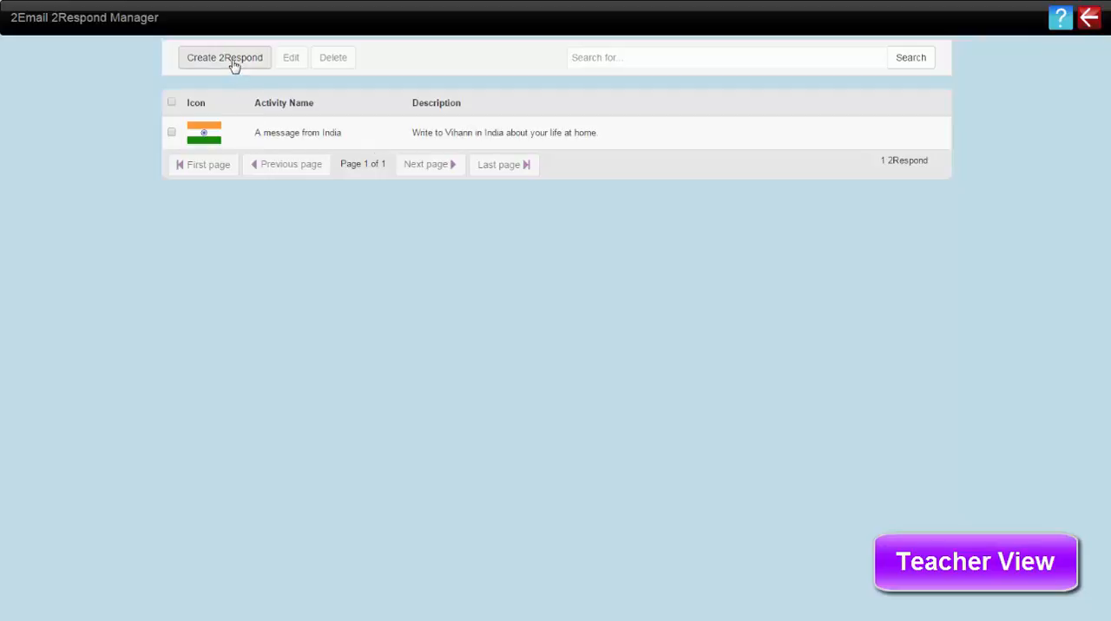
mouse_move(305, 139)
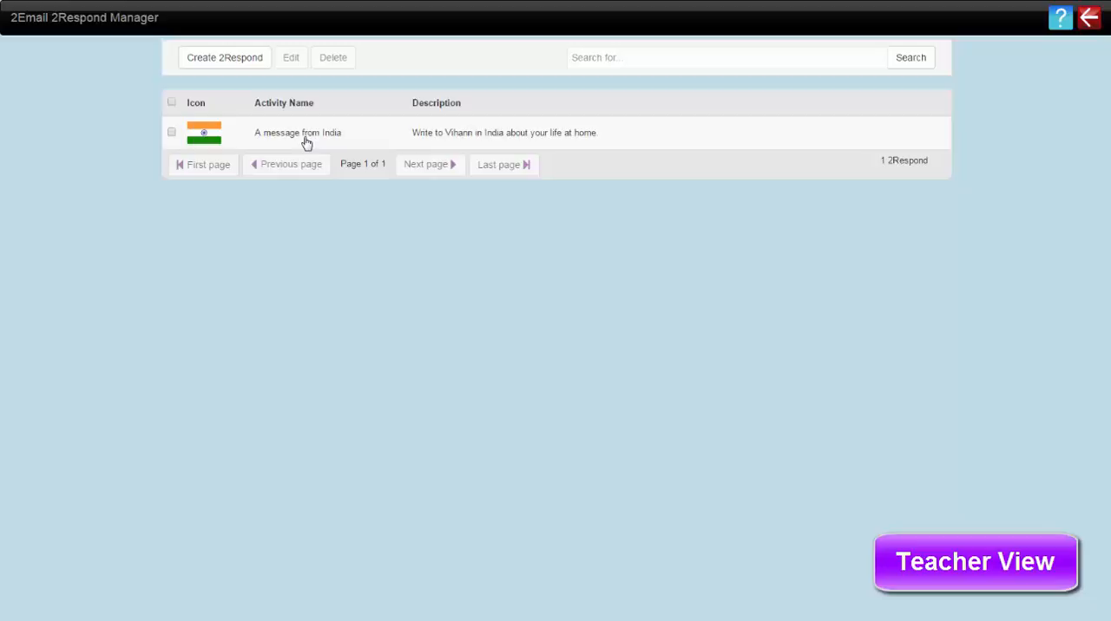
mouse_move(364, 137)
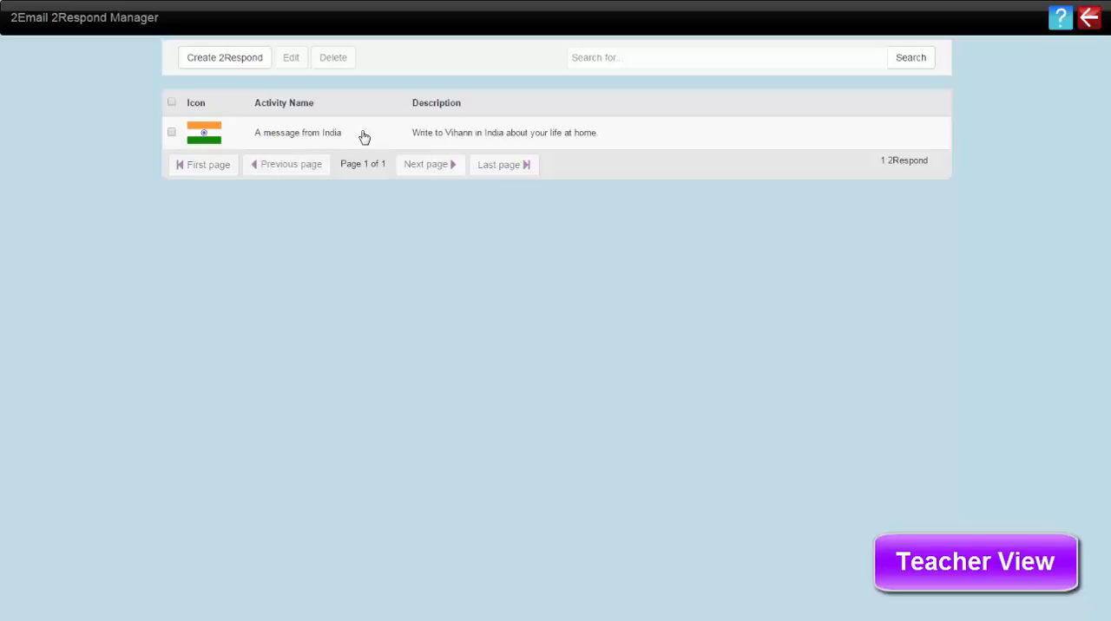
Step: Open 'A message from India' for editing and browse the icon clipart without choosing one
left_click(171, 132)
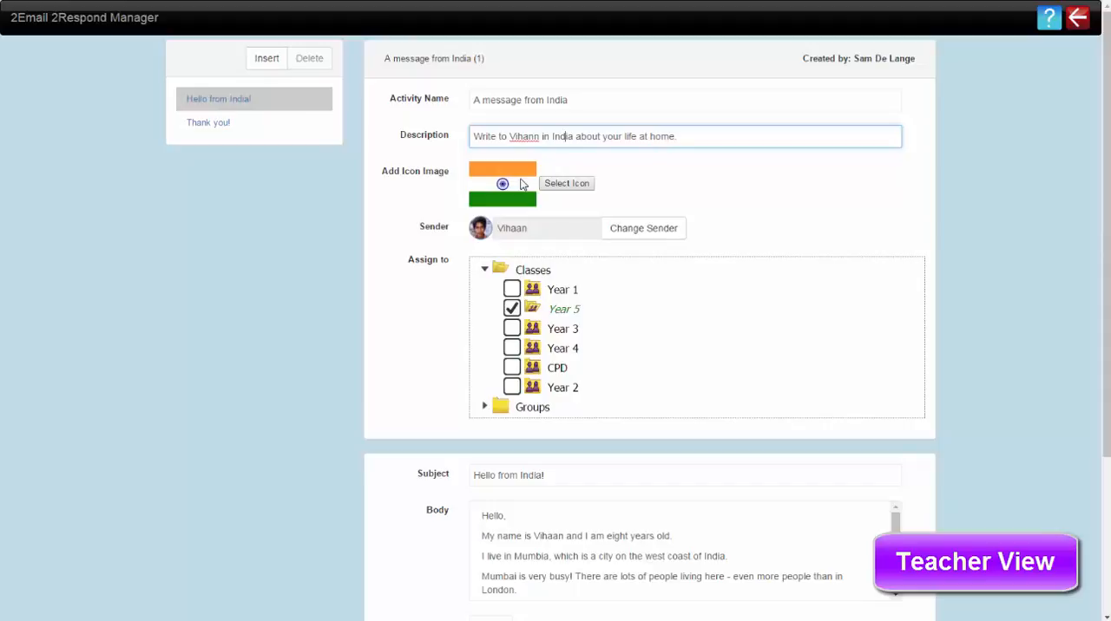
left_click(566, 183)
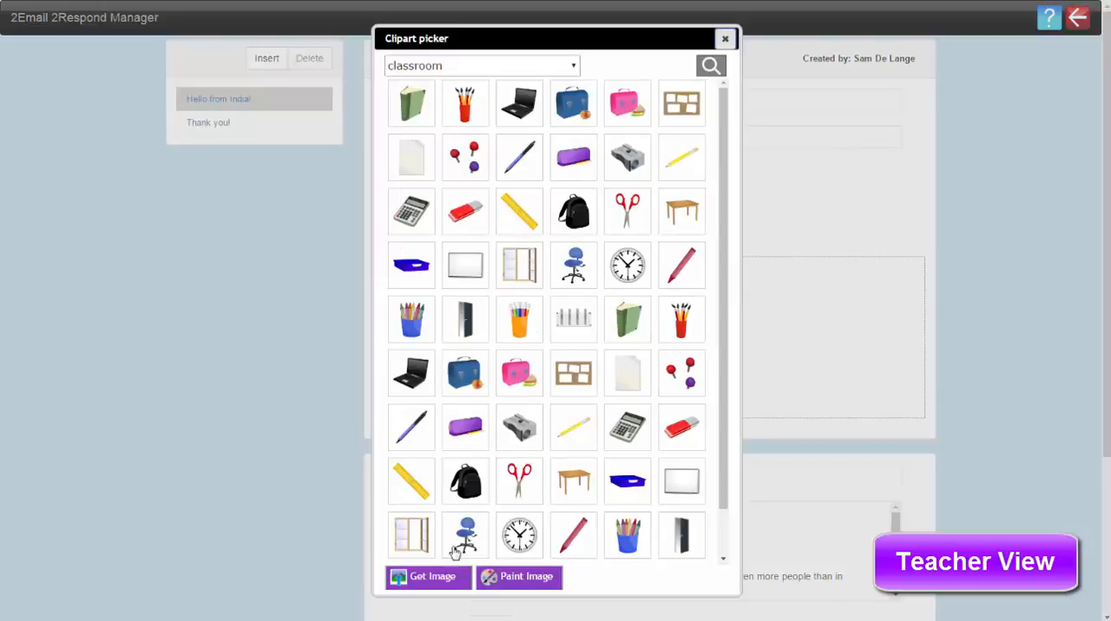
mouse_move(727, 41)
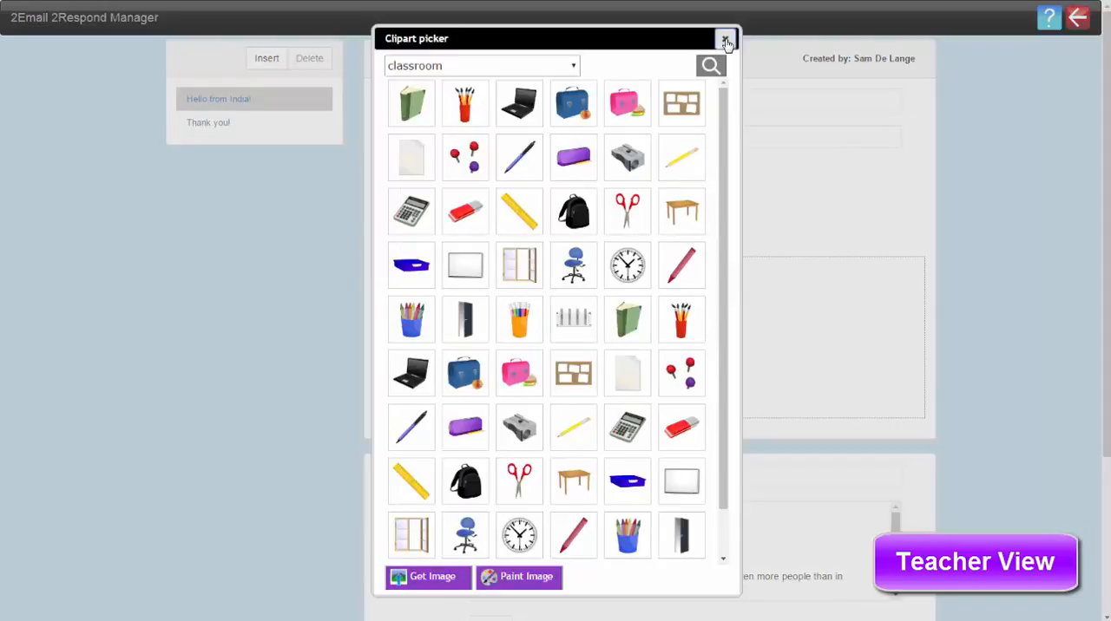
left_click(725, 41)
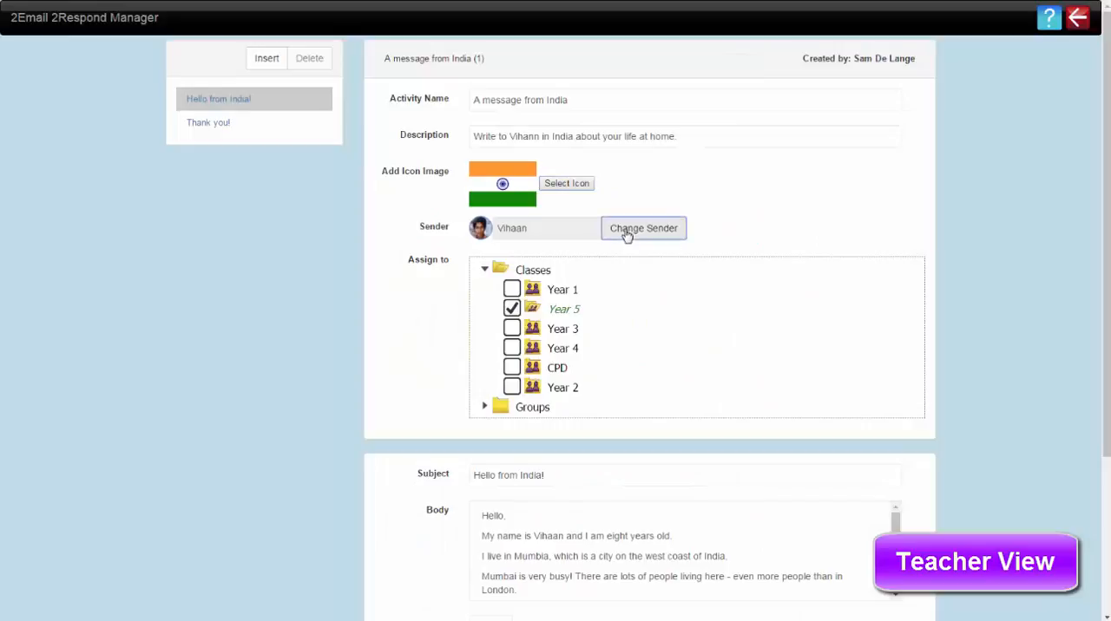
left_click(643, 228)
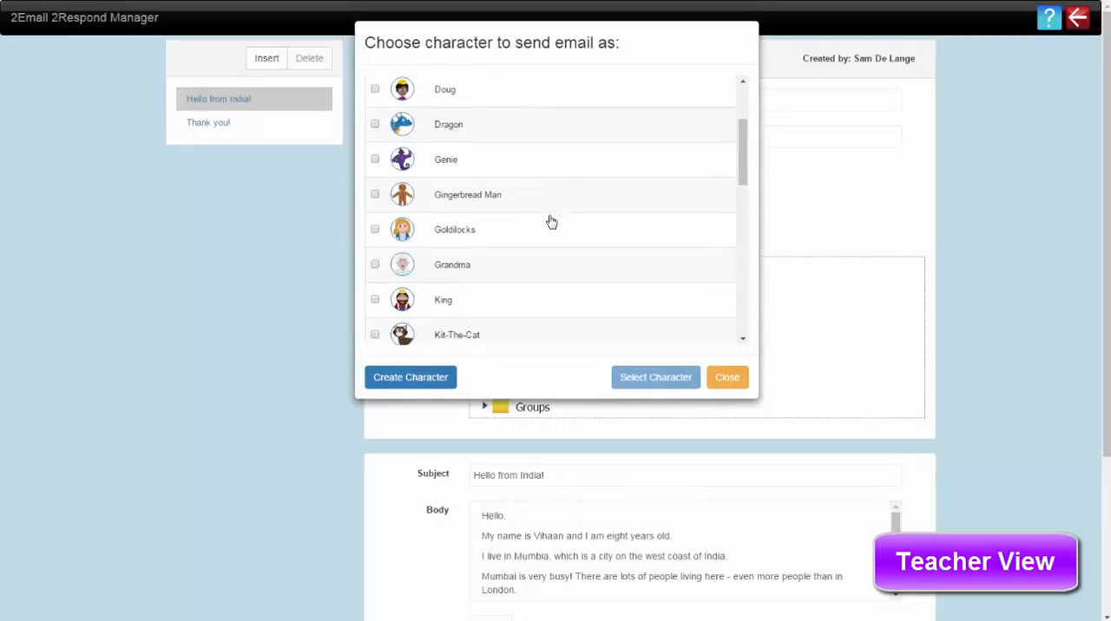
scroll("down", 3)
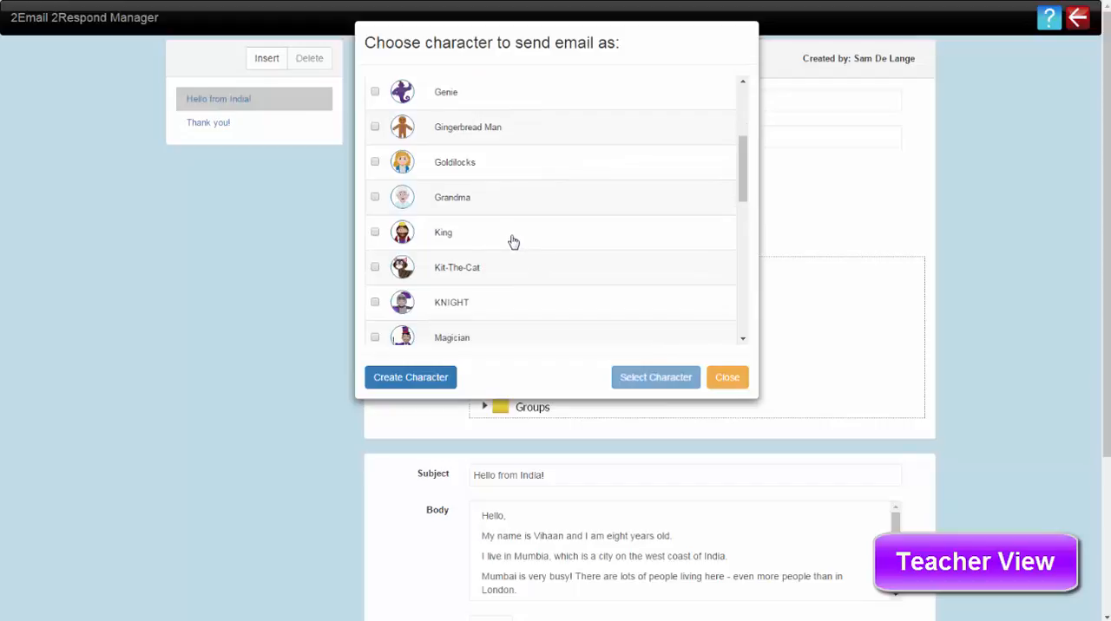
scroll("down", 3)
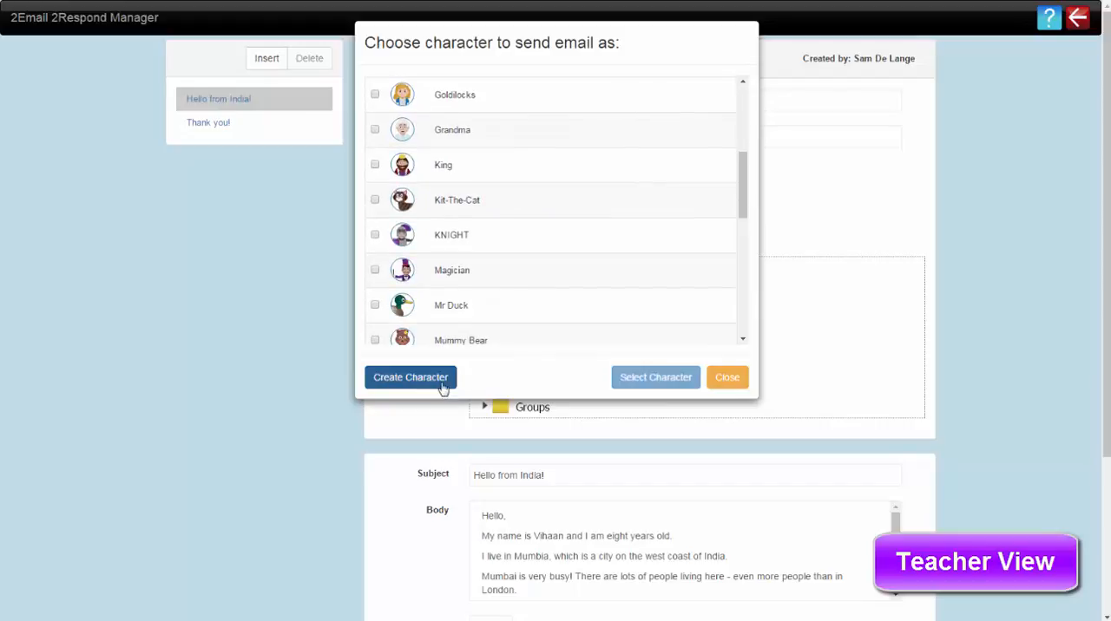
mouse_move(444, 379)
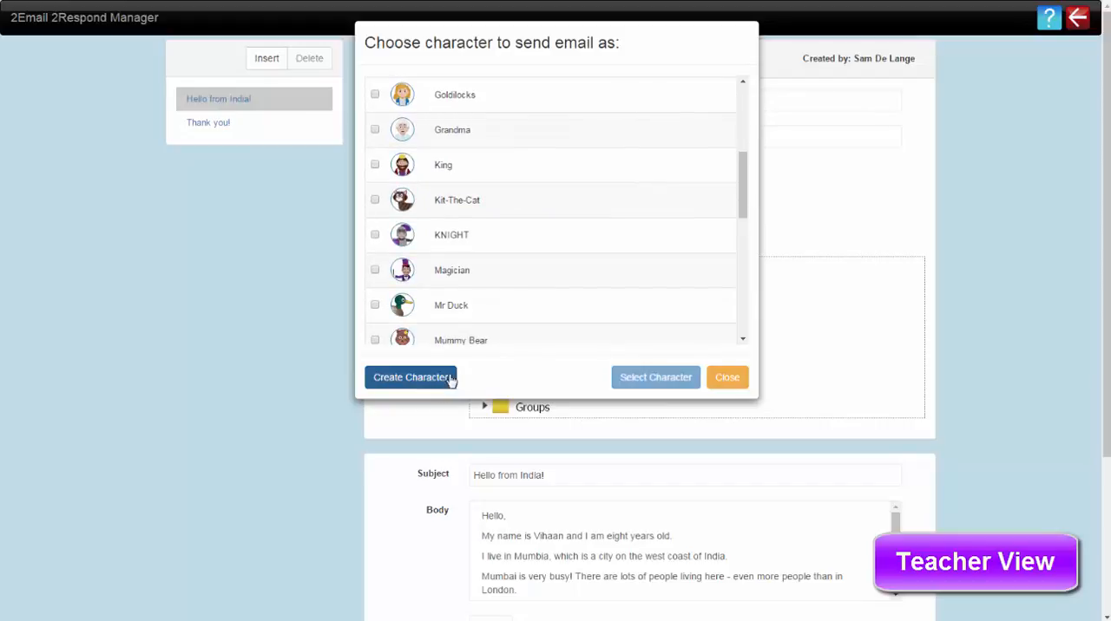
mouse_move(537, 333)
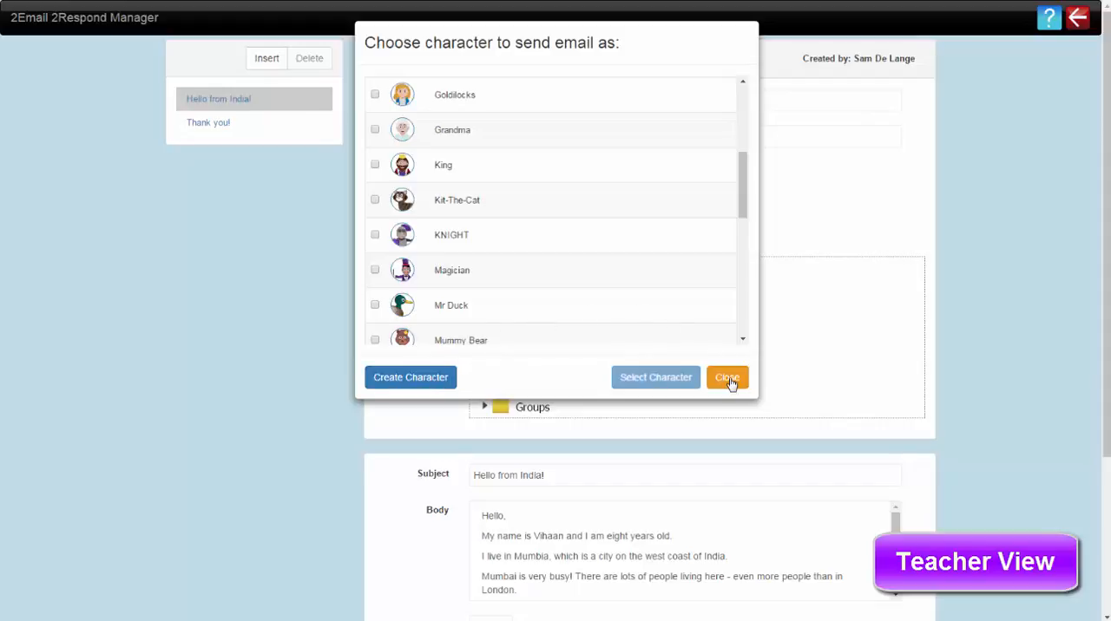
left_click(728, 376)
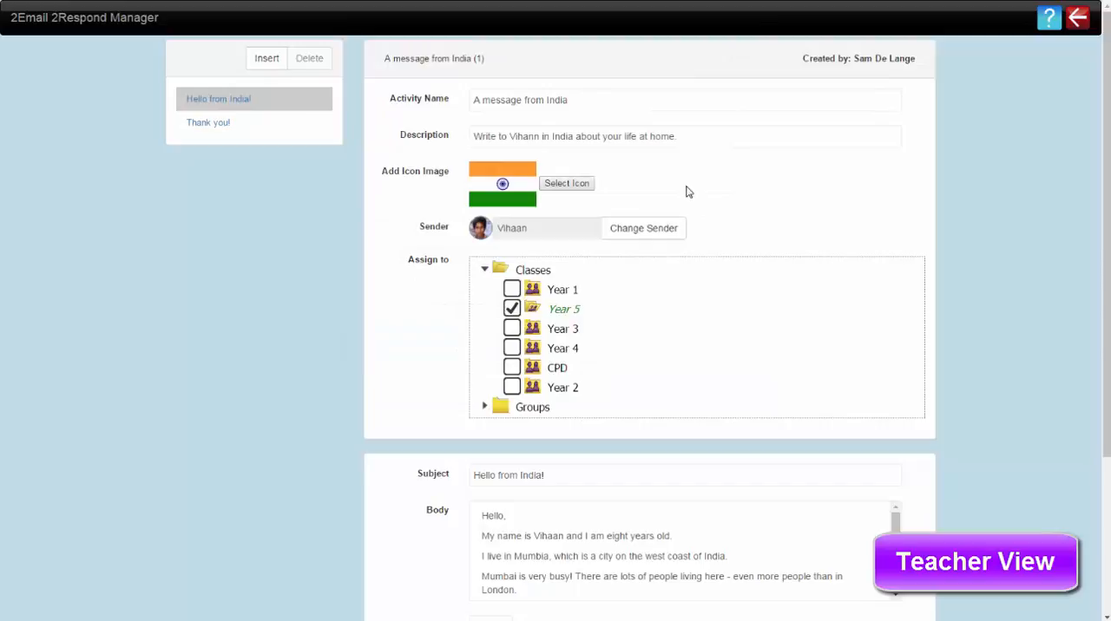
scroll("down", 3)
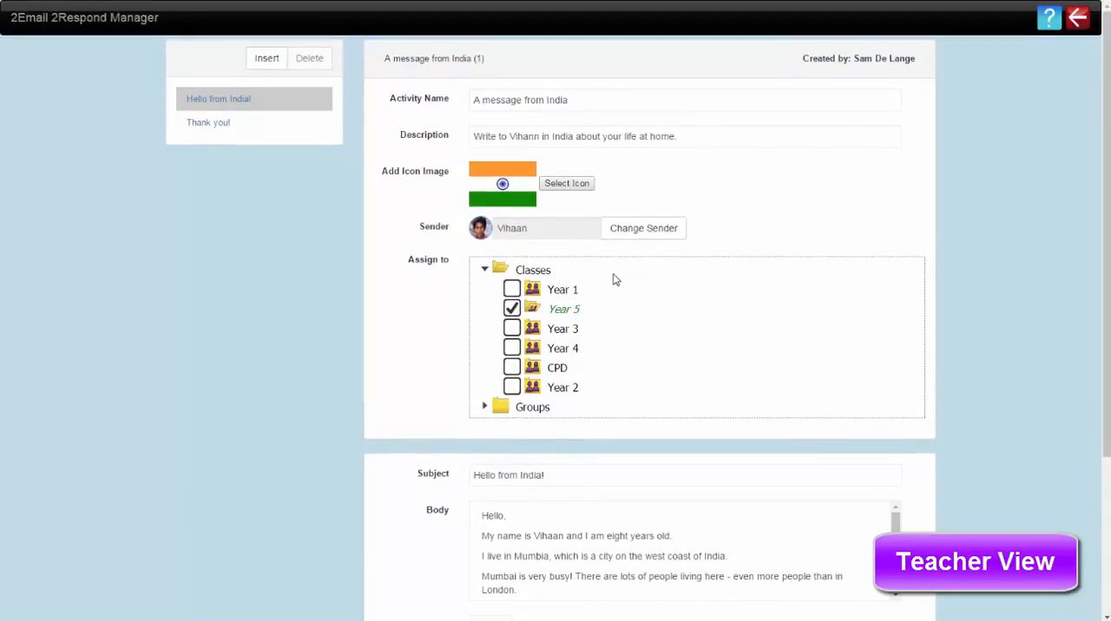
Step: Read through the full 'Hello from India!' message and its attached photo
scroll("down", 3)
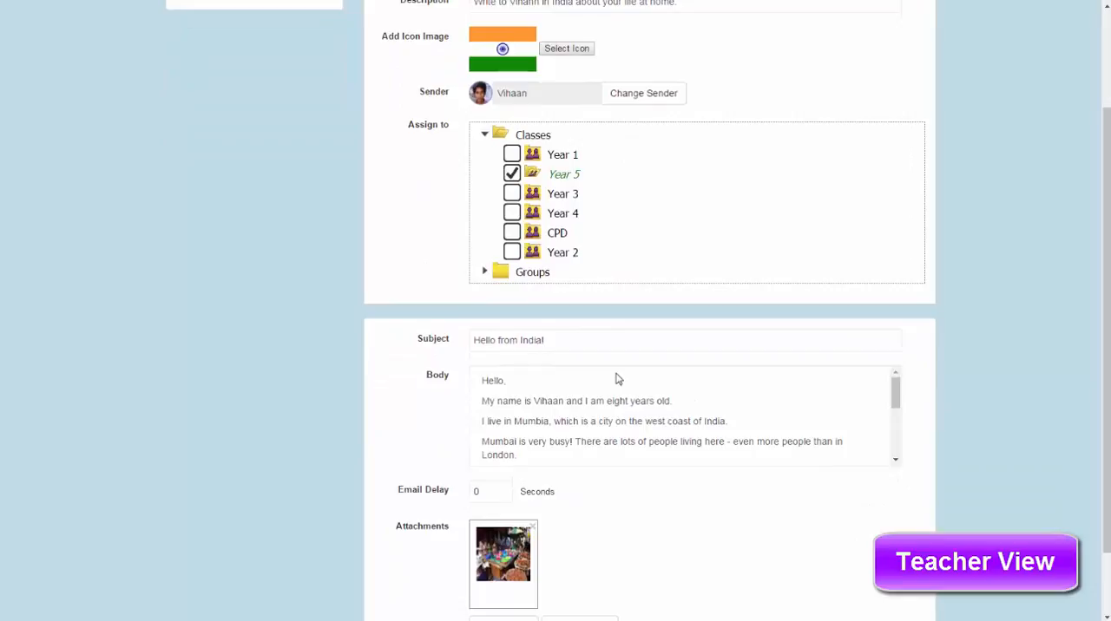
scroll("down", 3)
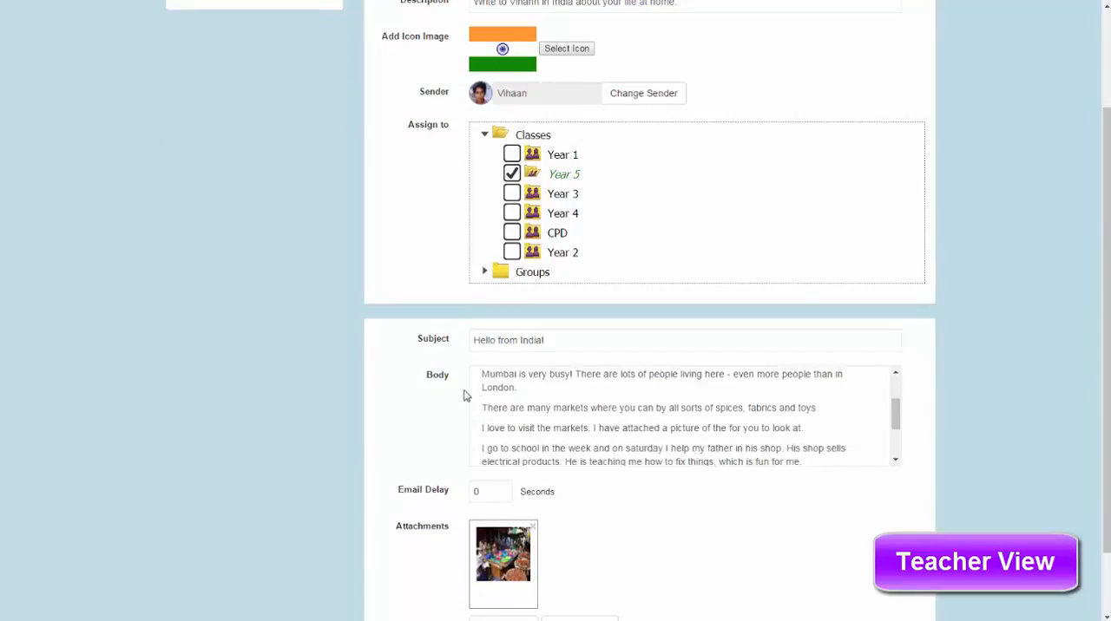
scroll("down", 3)
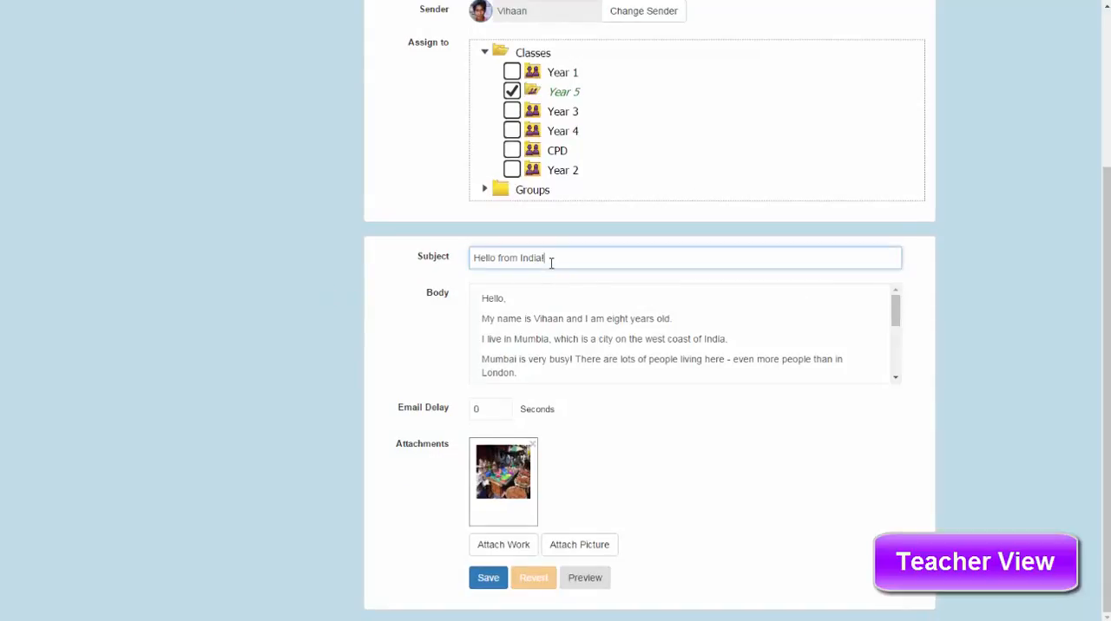
mouse_move(843, 303)
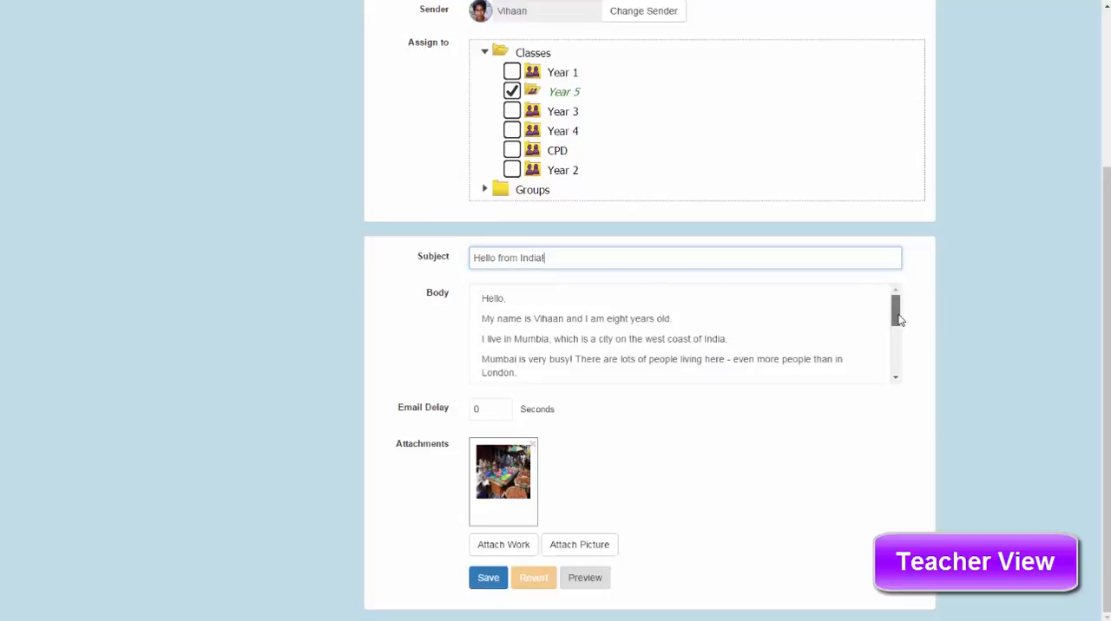
scroll("down", 3)
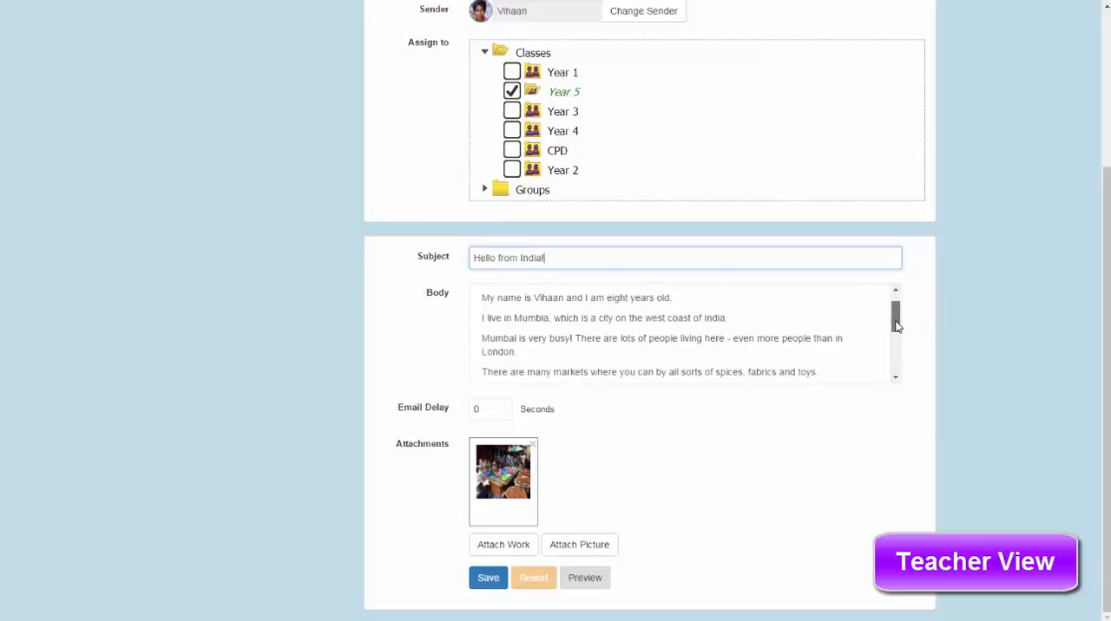
scroll("down", 3)
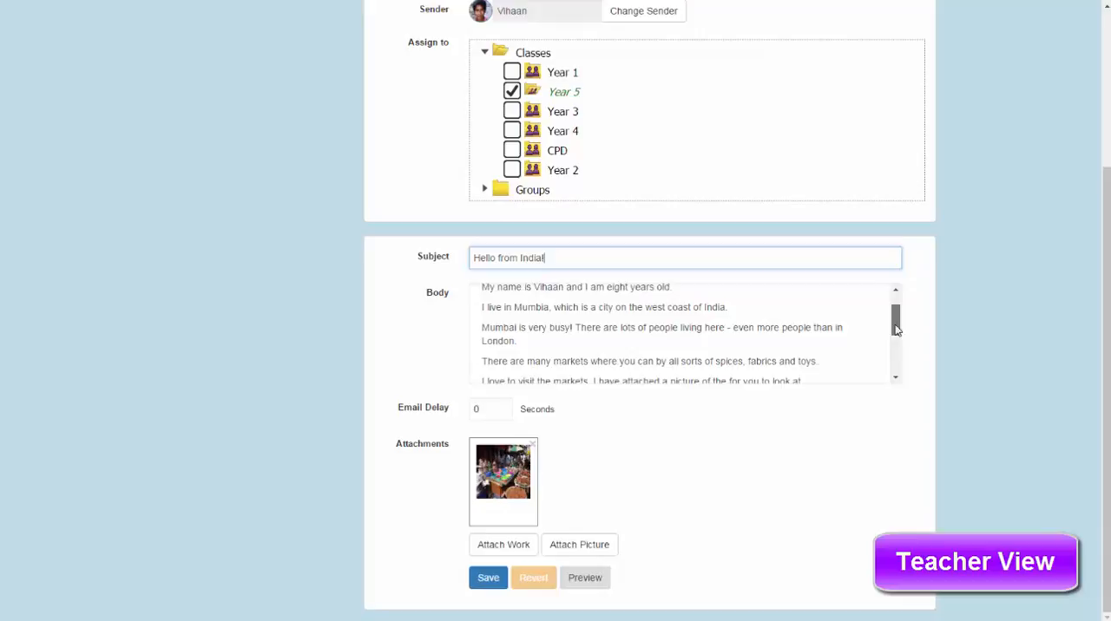
scroll("down", 3)
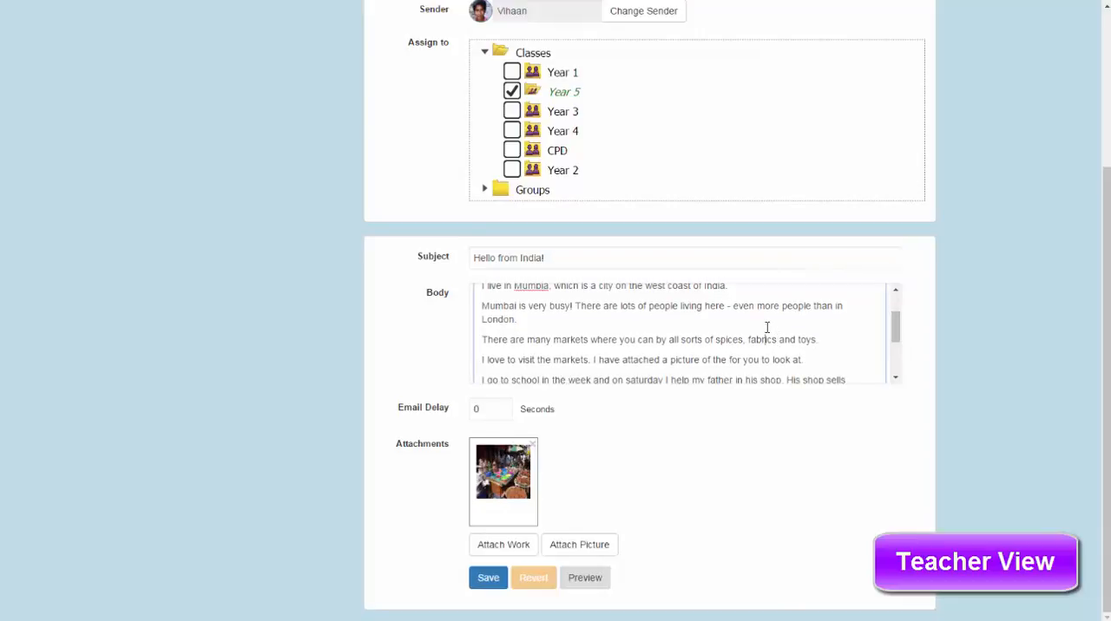
scroll("down", 3)
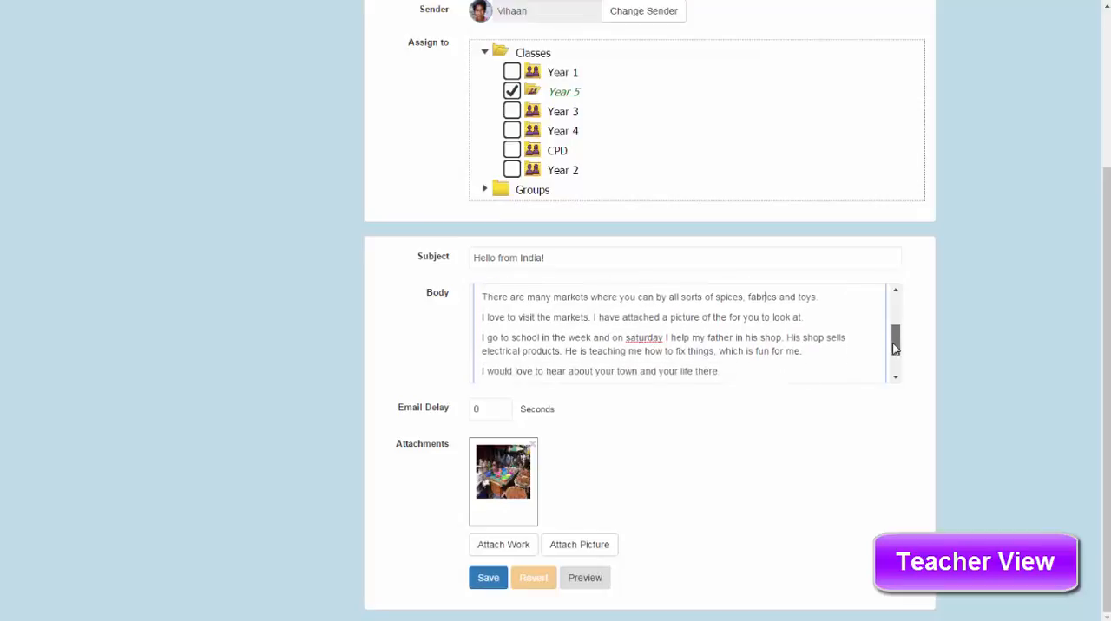
scroll("down", 3)
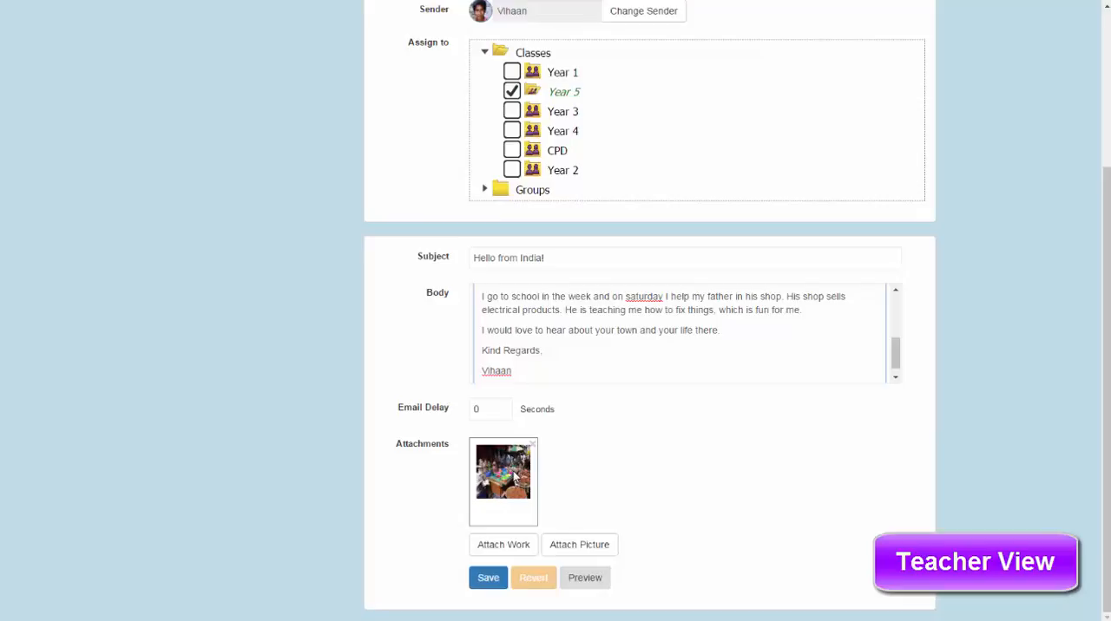
mouse_move(566, 532)
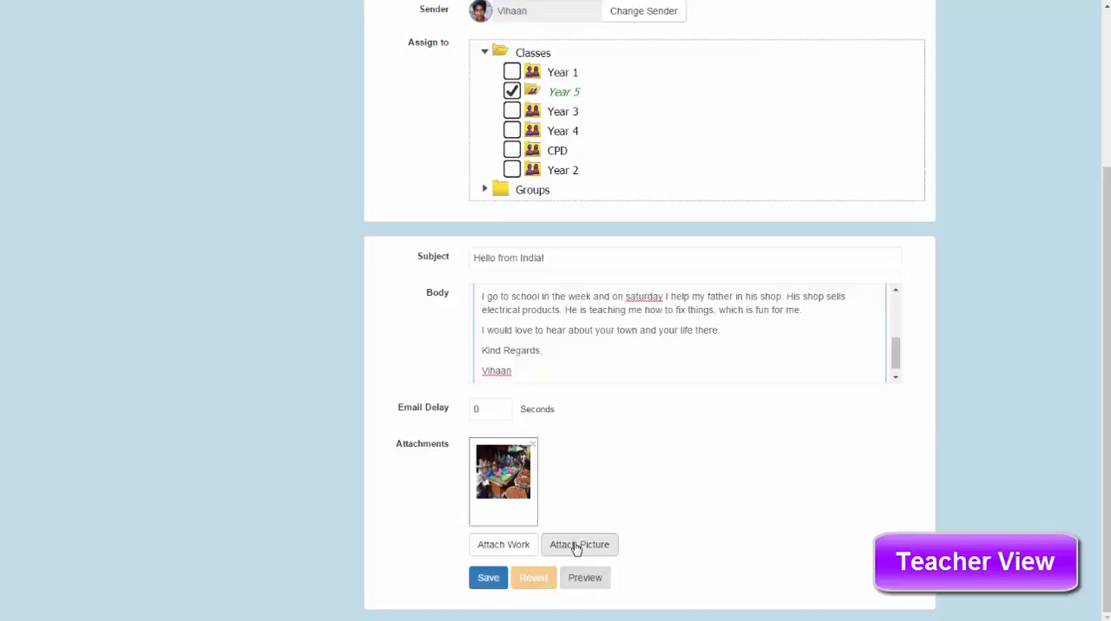
left_click(488, 577)
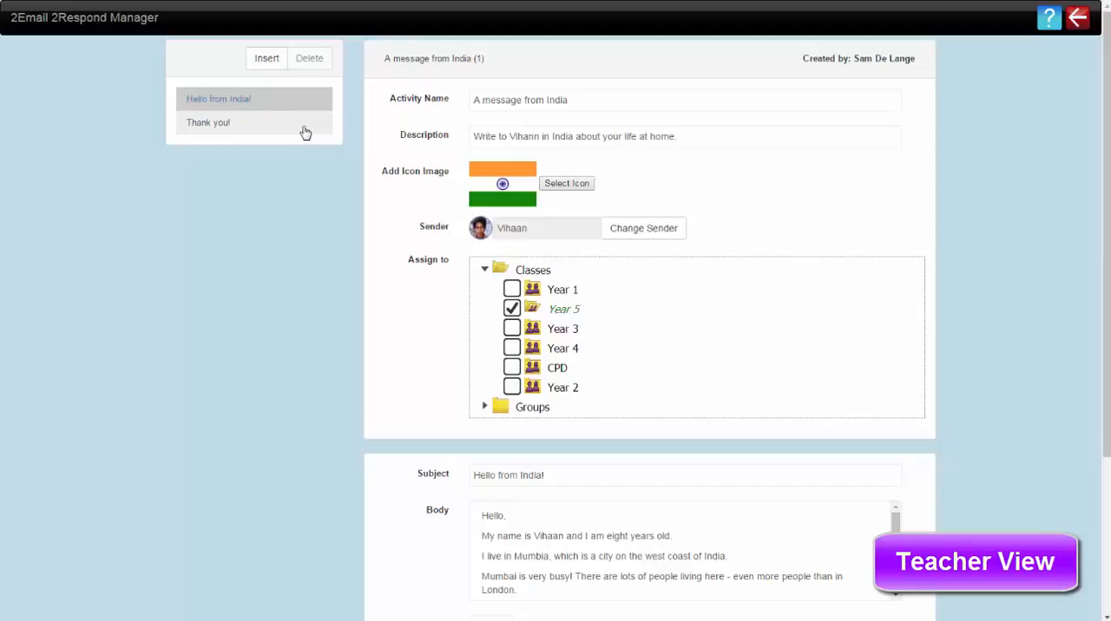
mouse_move(304, 129)
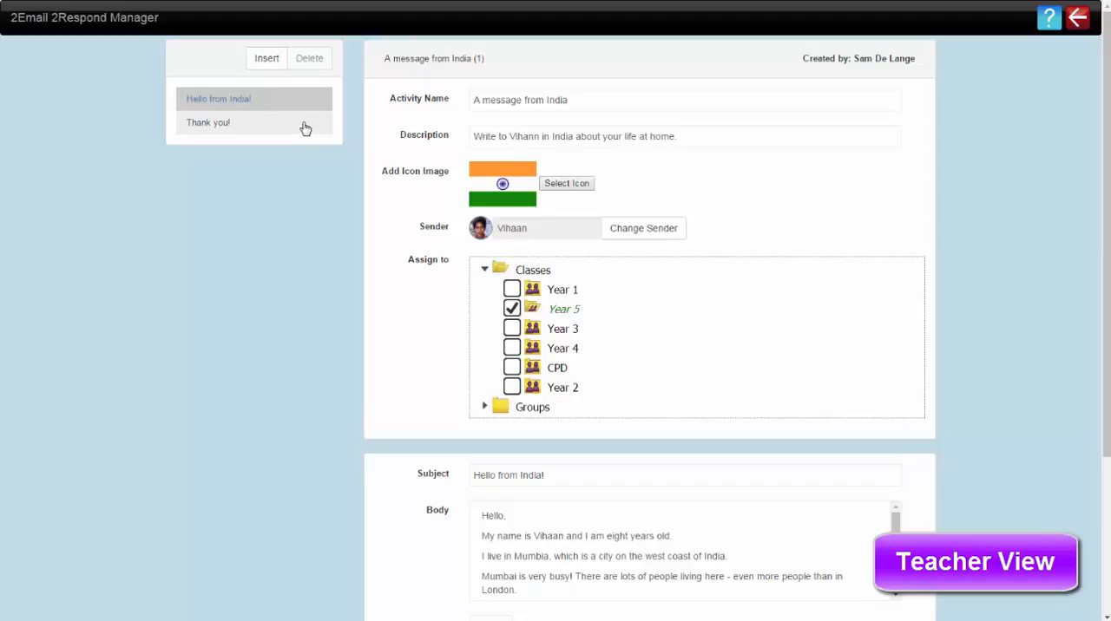
mouse_move(316, 136)
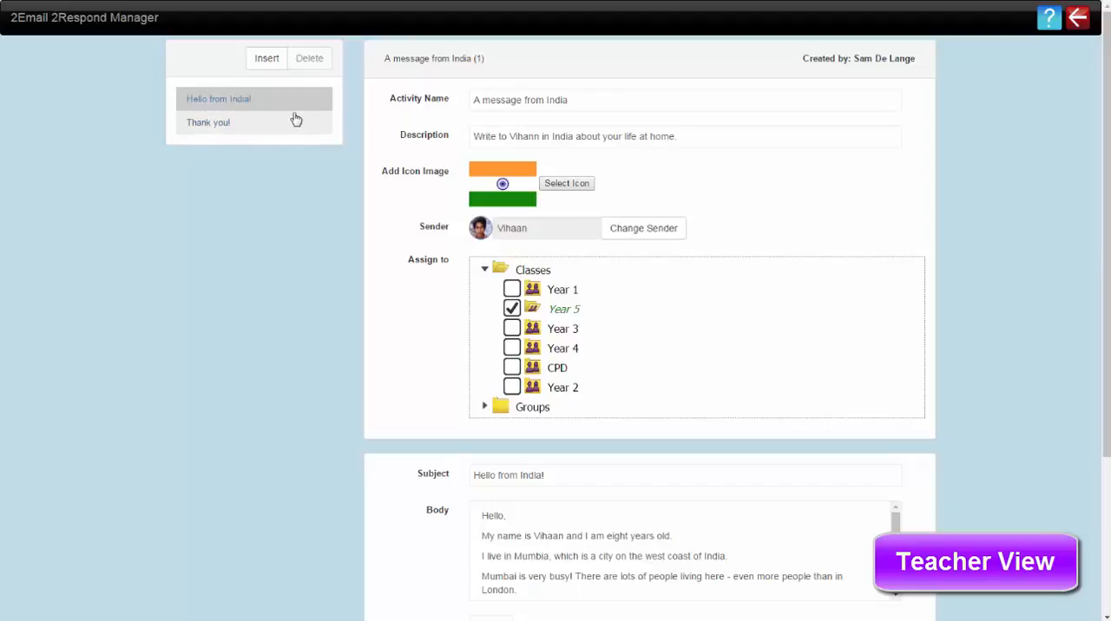
mouse_move(296, 128)
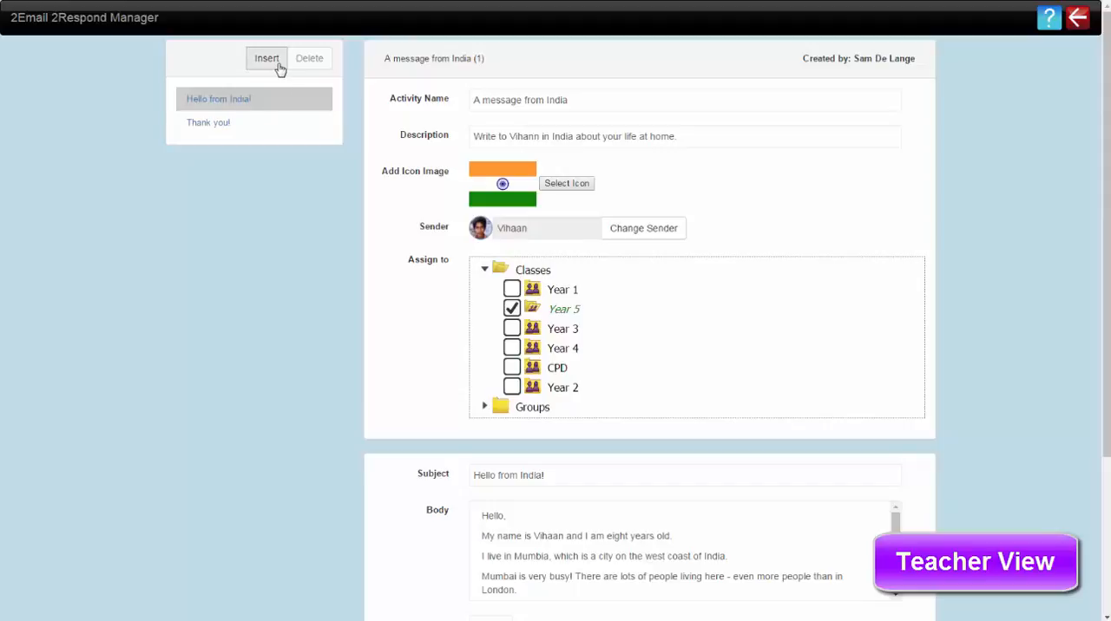
Step: Review the 'Thank you!' message's subject, reply body and 4-second email delay
left_click(208, 122)
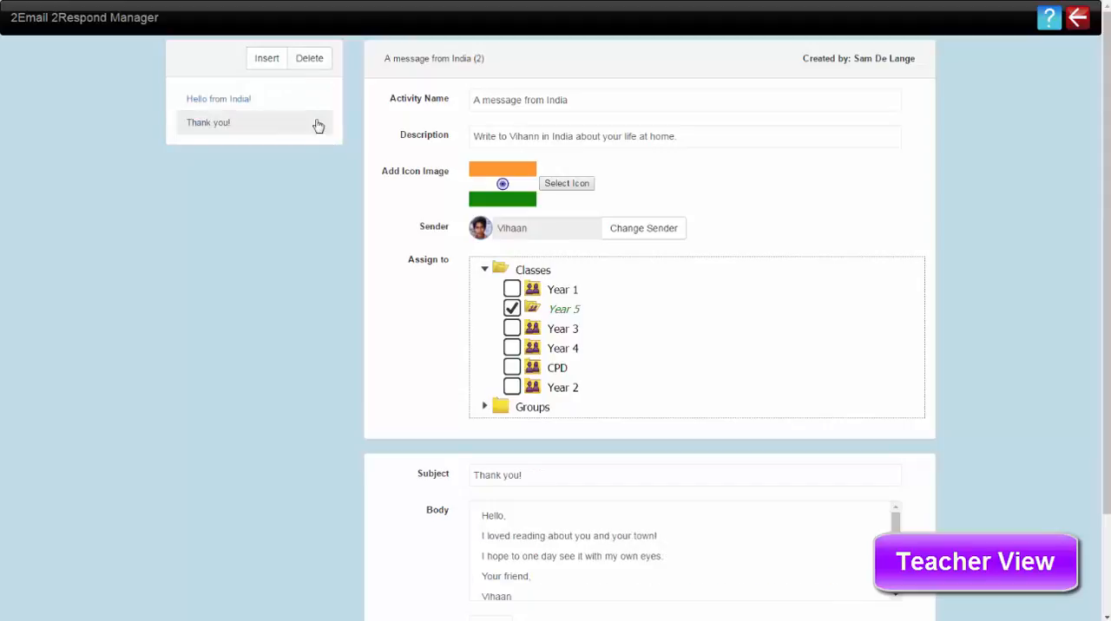
left_click(208, 121)
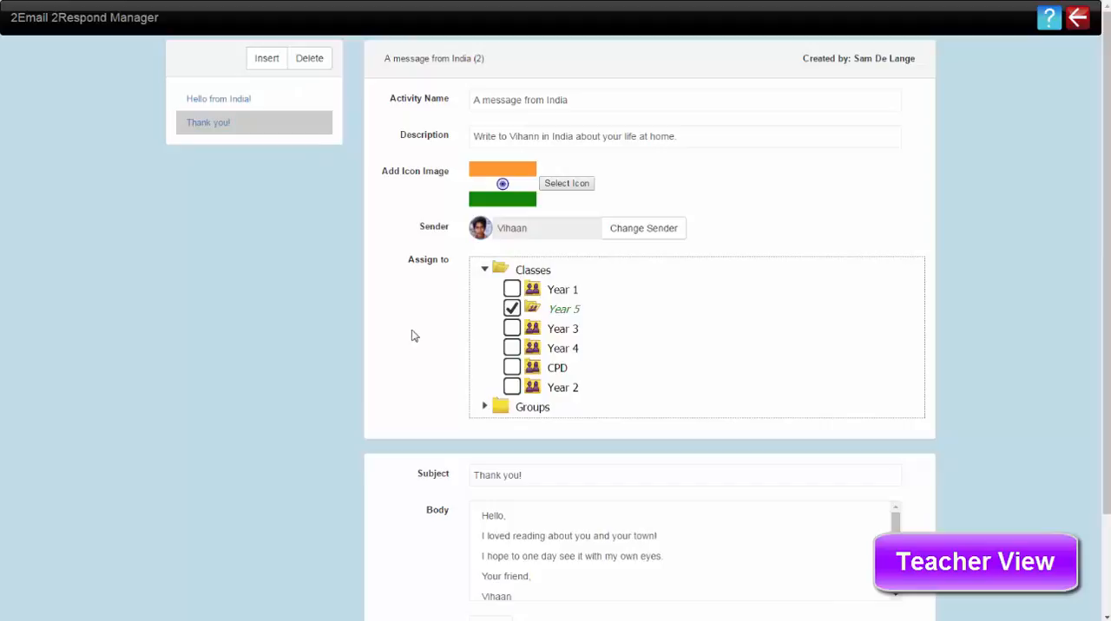
scroll("down", 3)
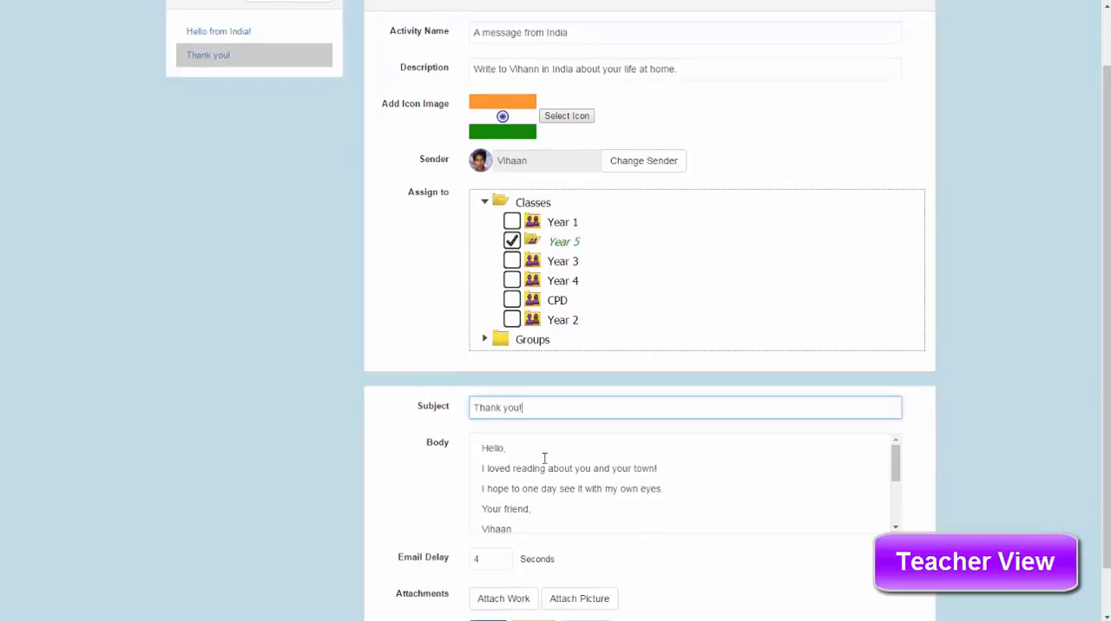
left_click(696, 482)
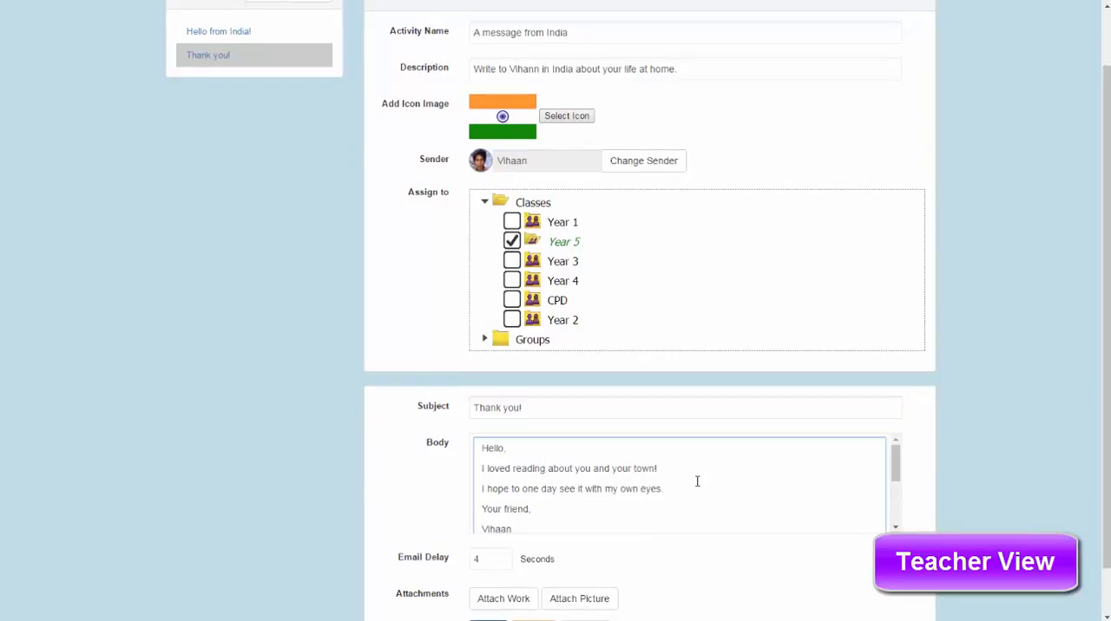
mouse_move(708, 487)
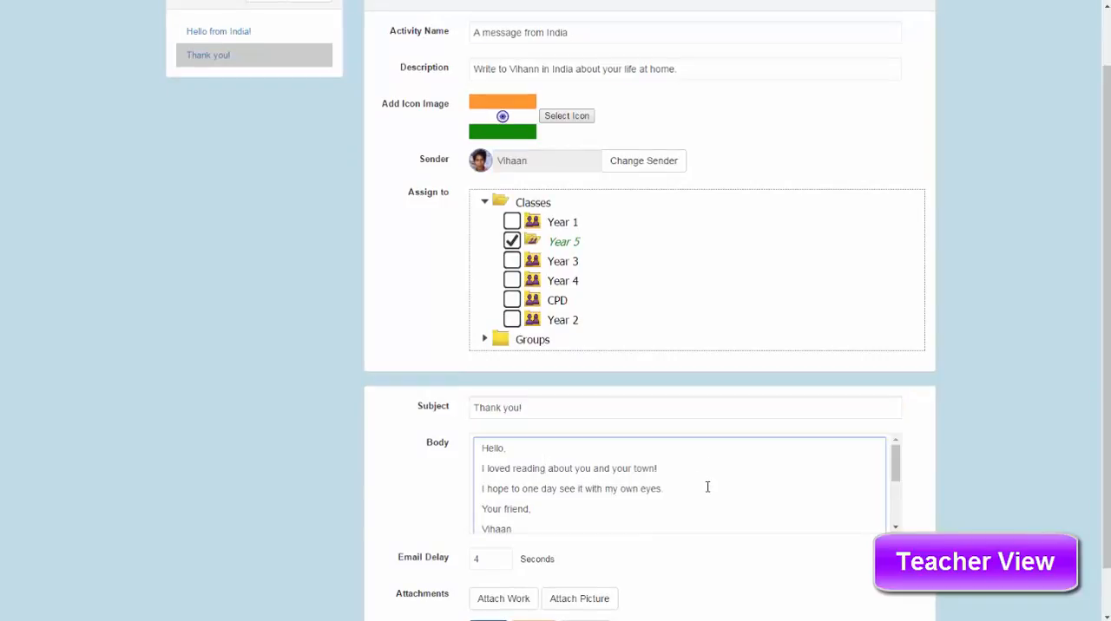
scroll("down", 3)
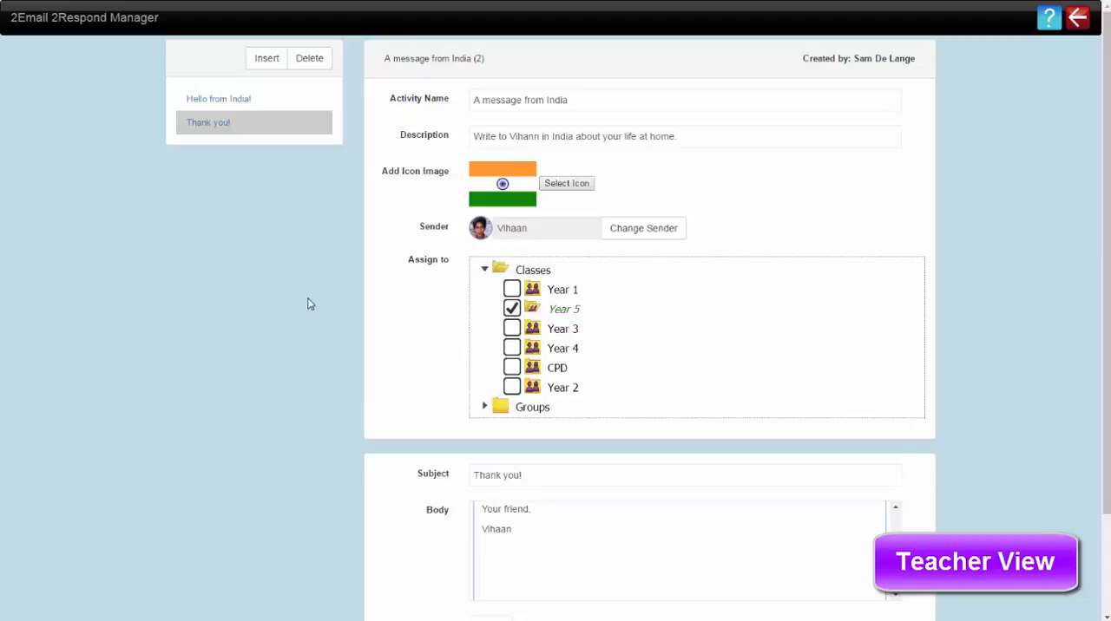
scroll("down", 3)
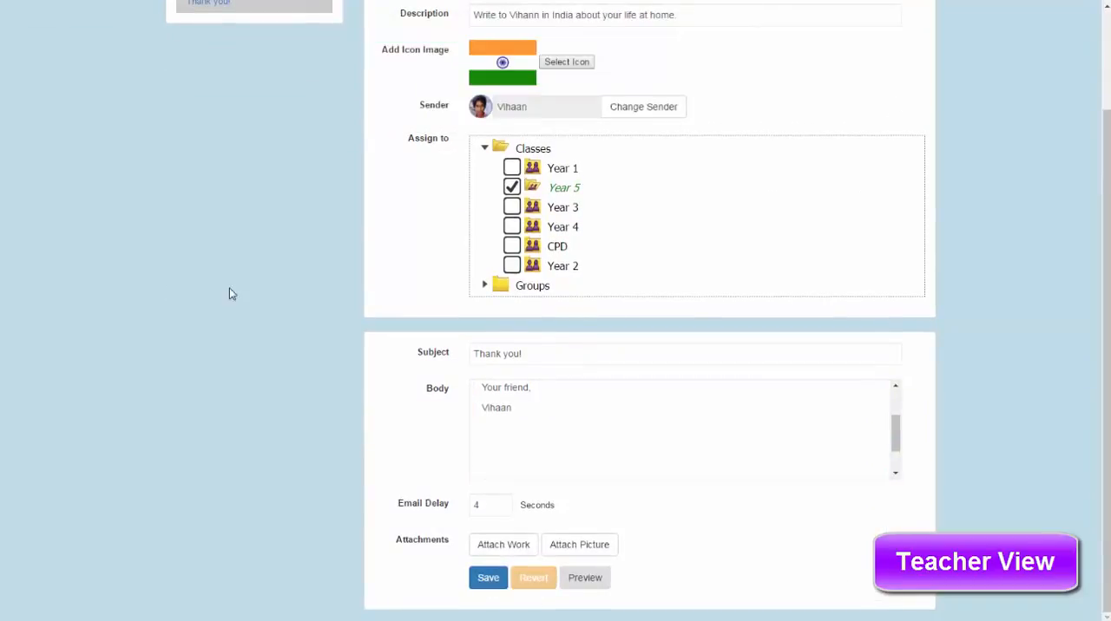
Step: Exit the 2Respond Manager, confirming Ok, and return to the Purple Mash Home page
left_click(488, 577)
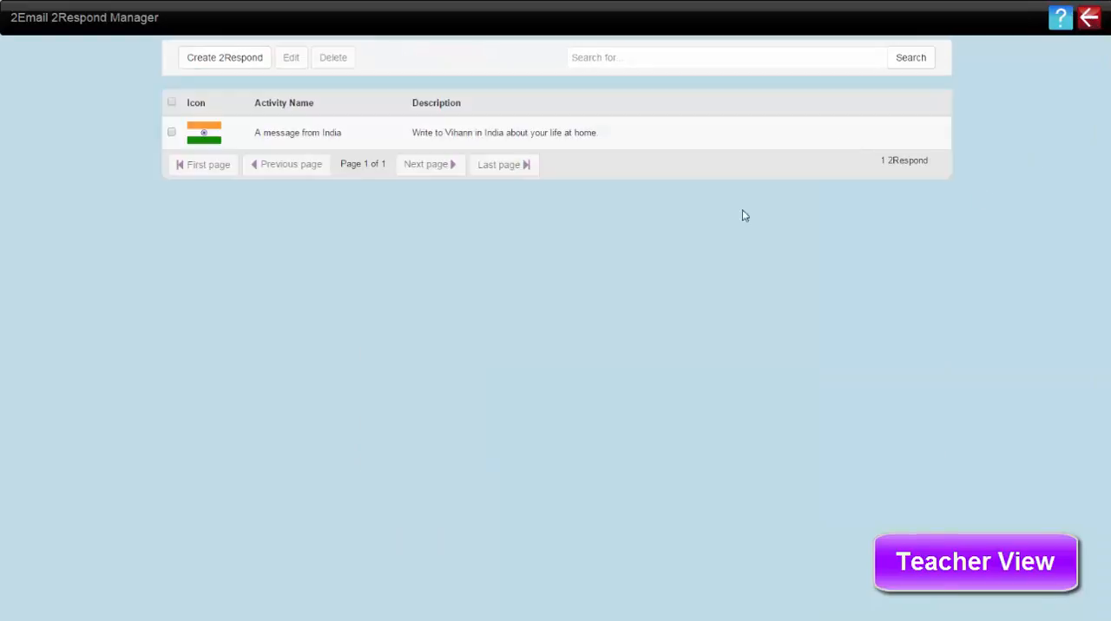
mouse_move(573, 241)
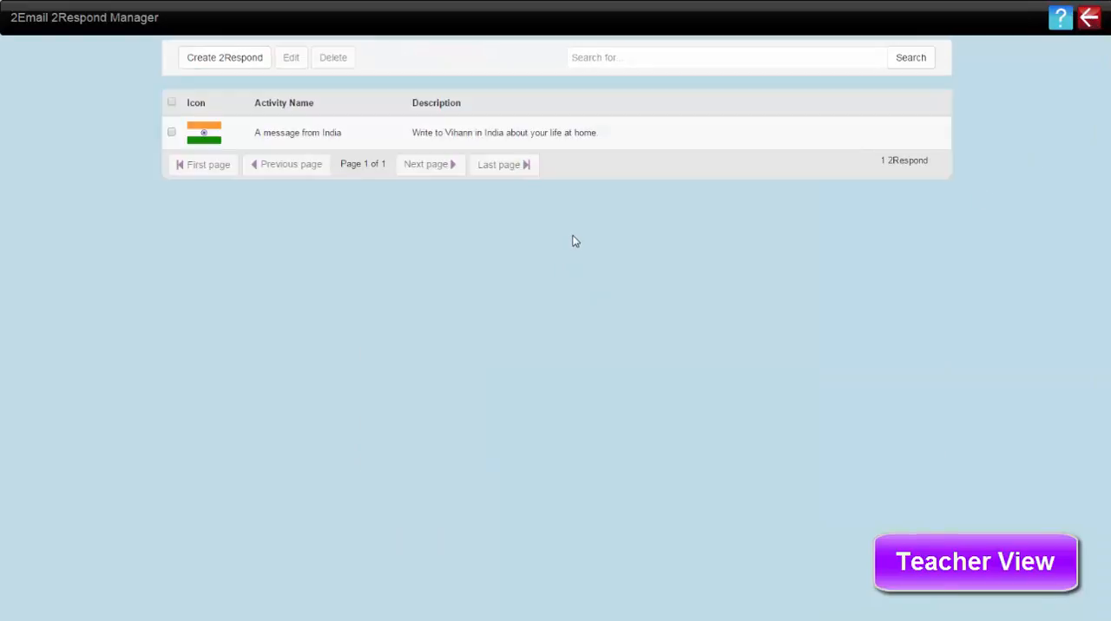
left_click(1088, 18)
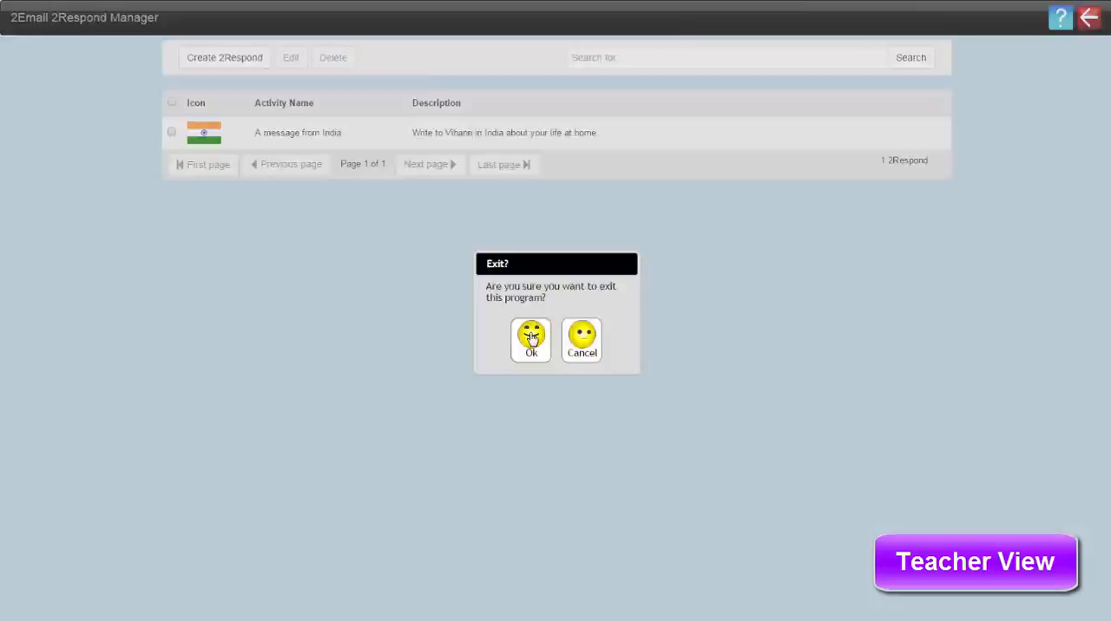
left_click(530, 339)
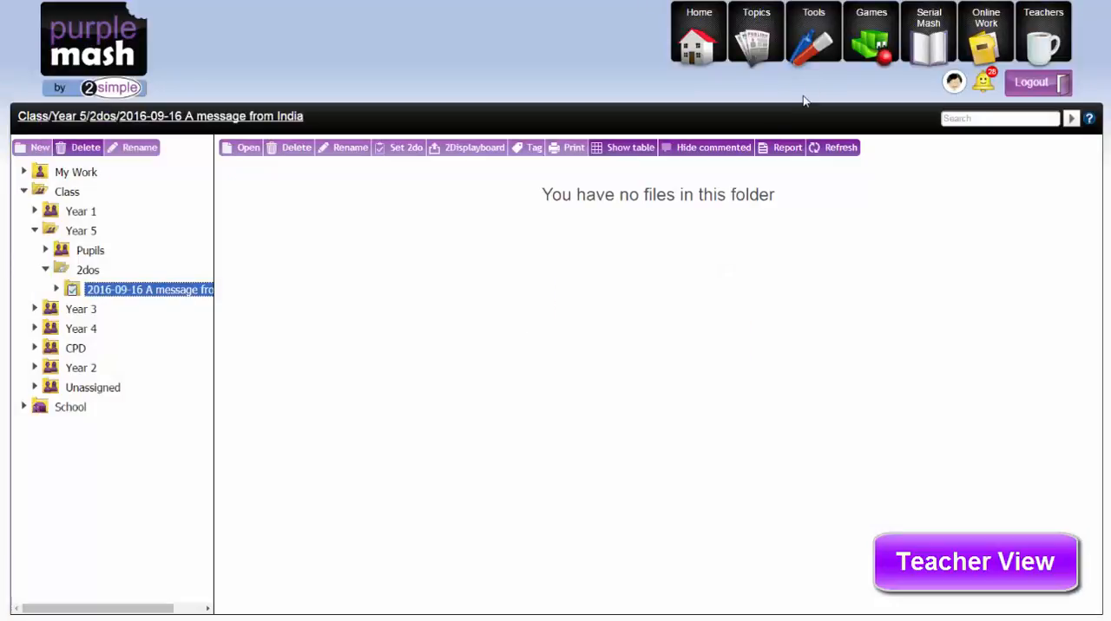
mouse_move(811, 96)
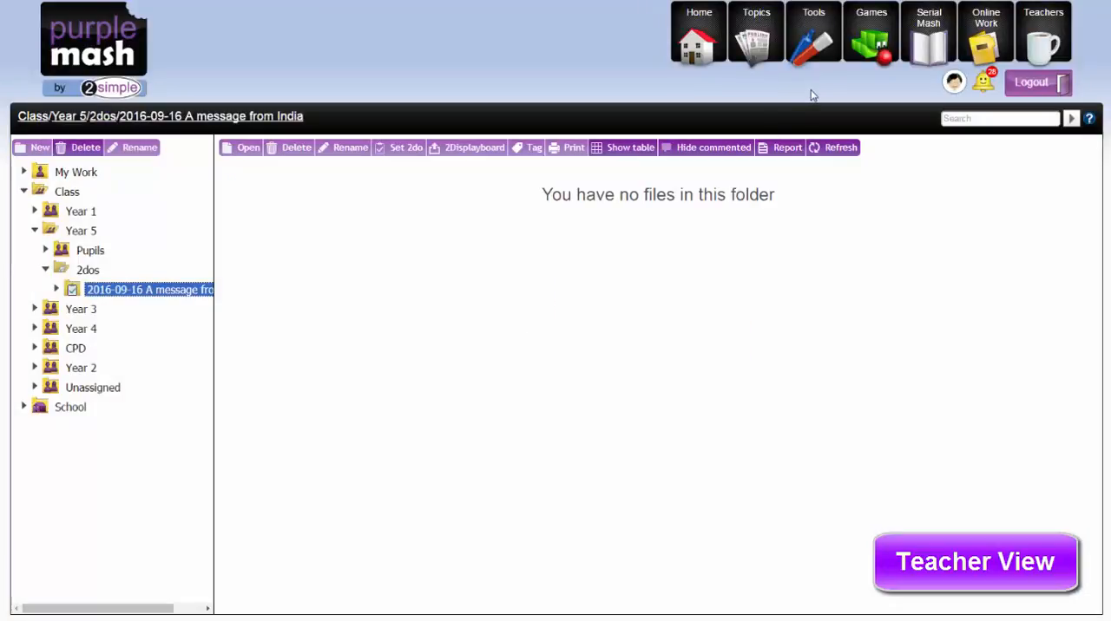
mouse_move(850, 103)
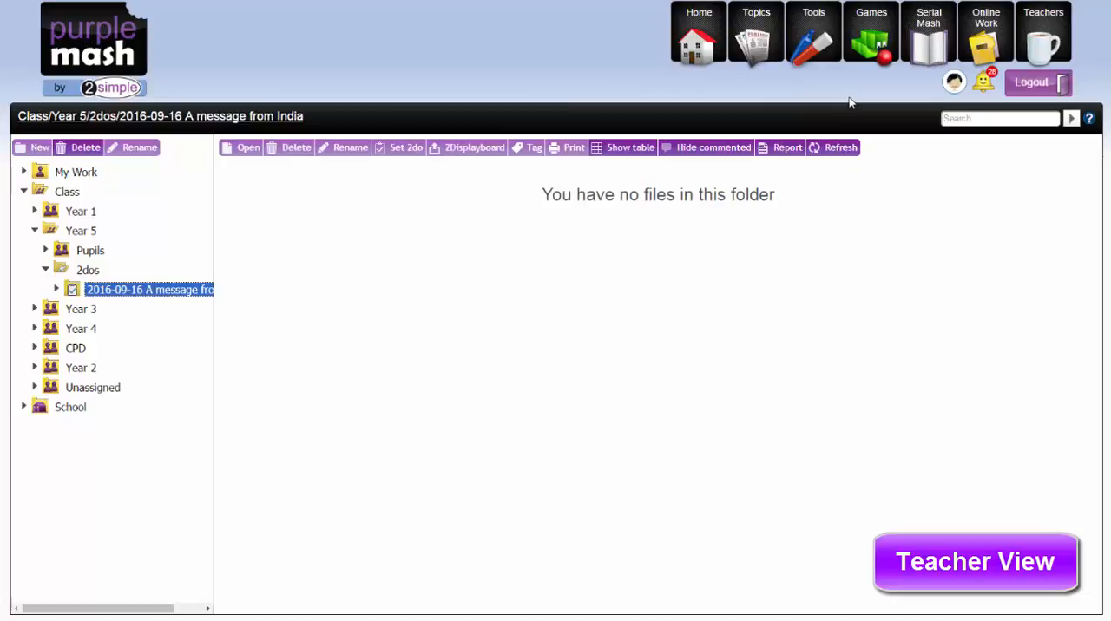
mouse_move(788, 82)
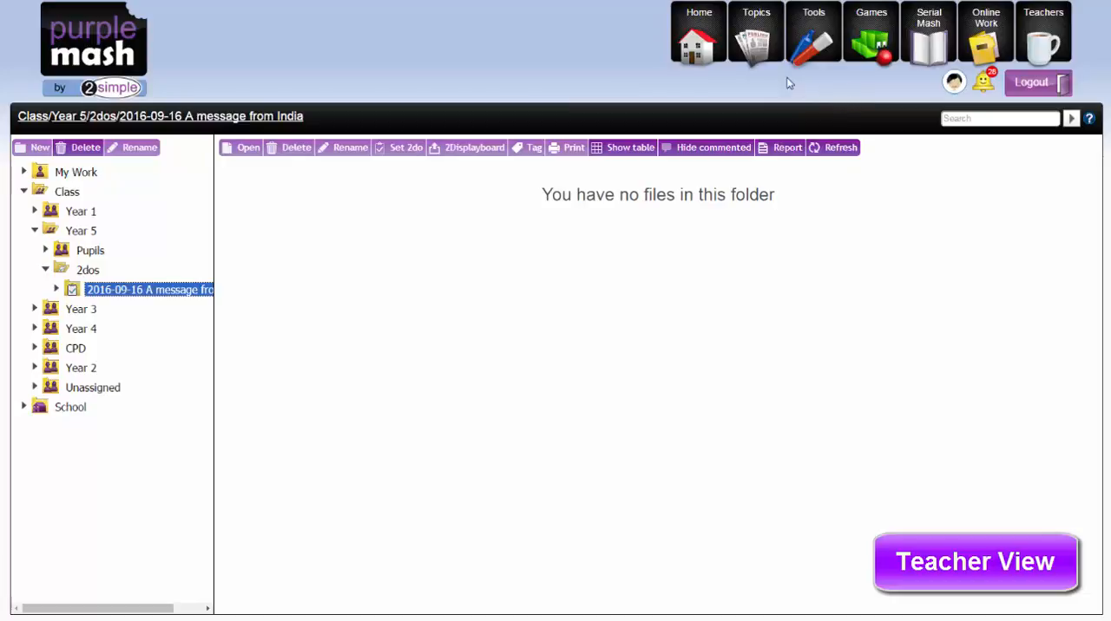
left_click(698, 32)
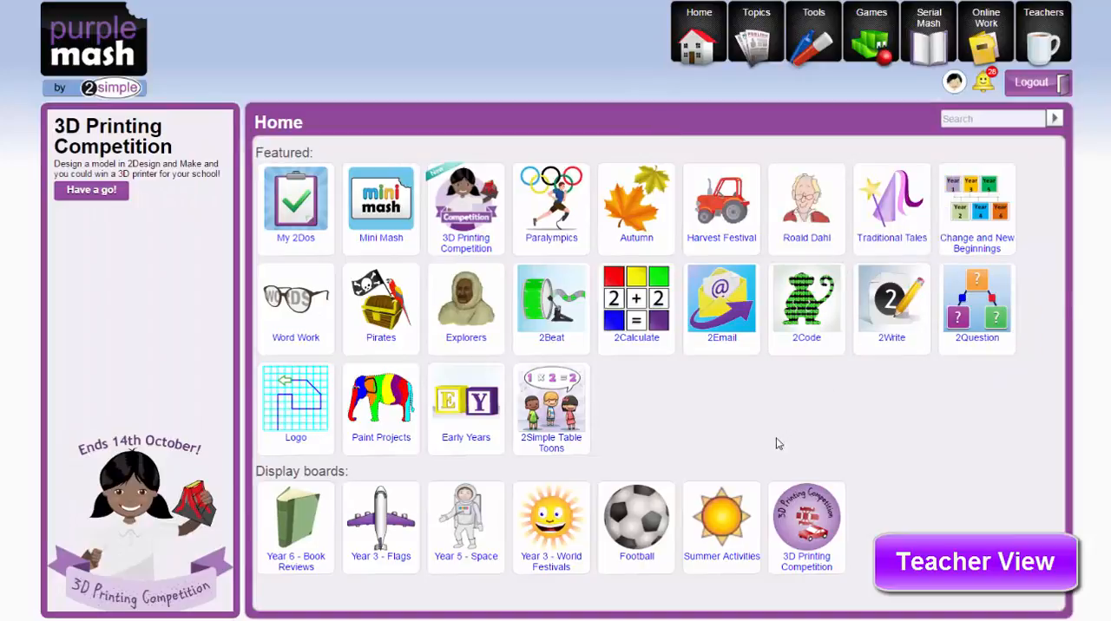
Step: From 2Email, set 'A message from India' as a Year 5 2do, 16–19 September 2016
left_click(721, 302)
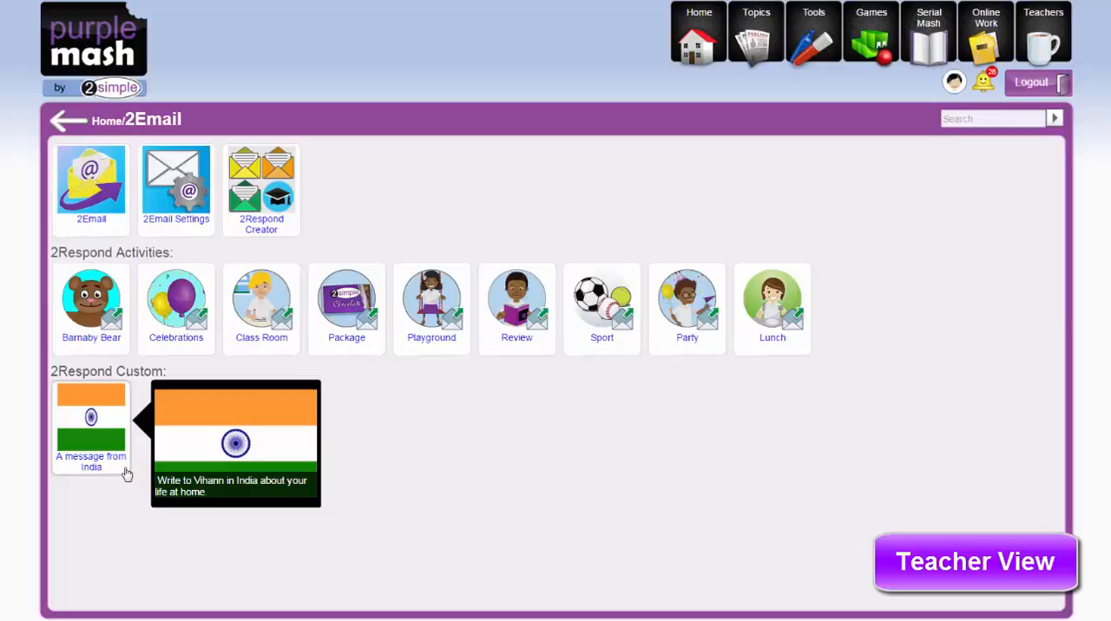
left_click(91, 421)
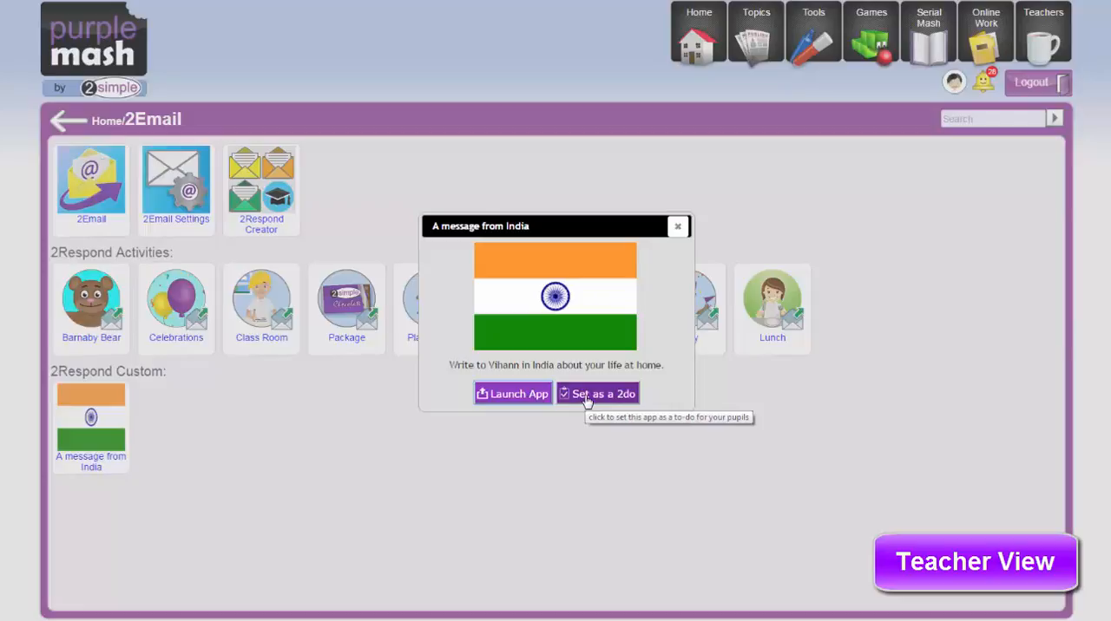
left_click(597, 393)
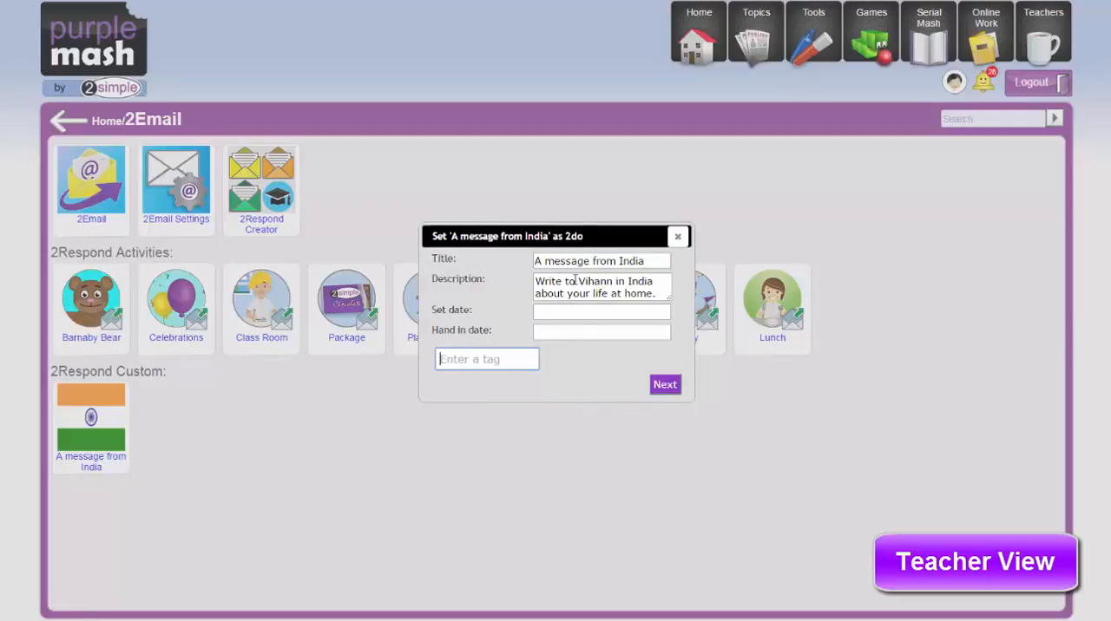
left_click(602, 311)
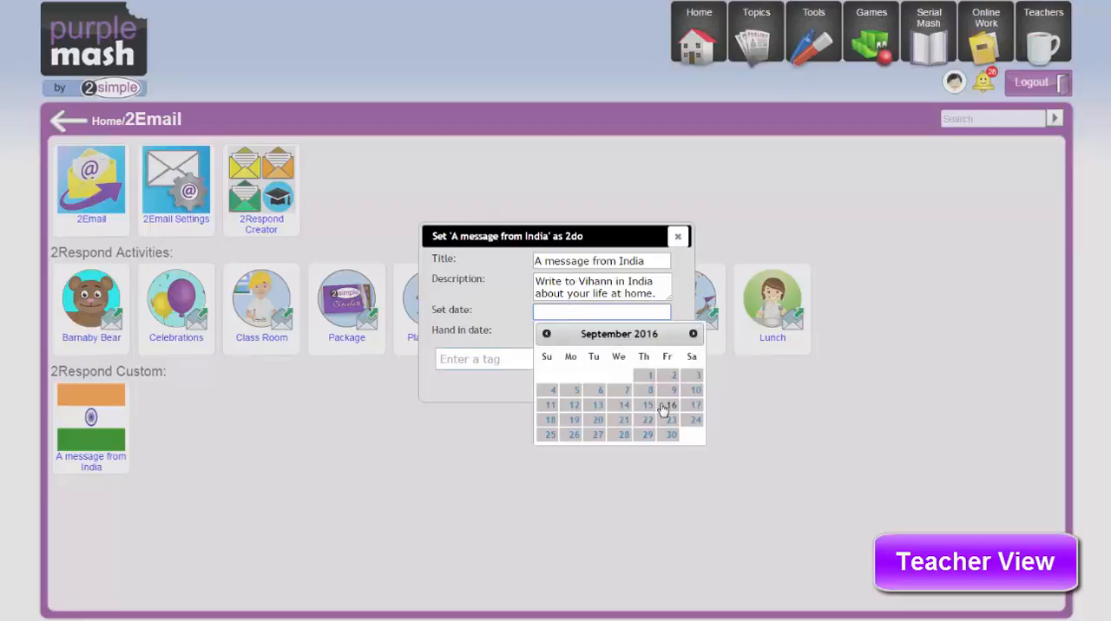
left_click(670, 406)
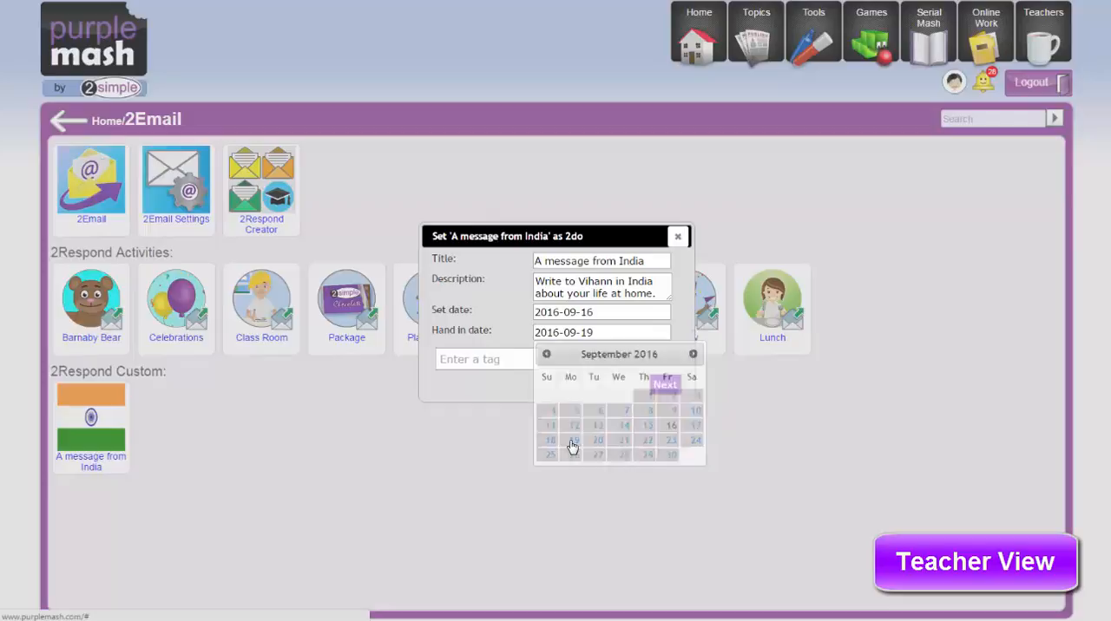
left_click(665, 384)
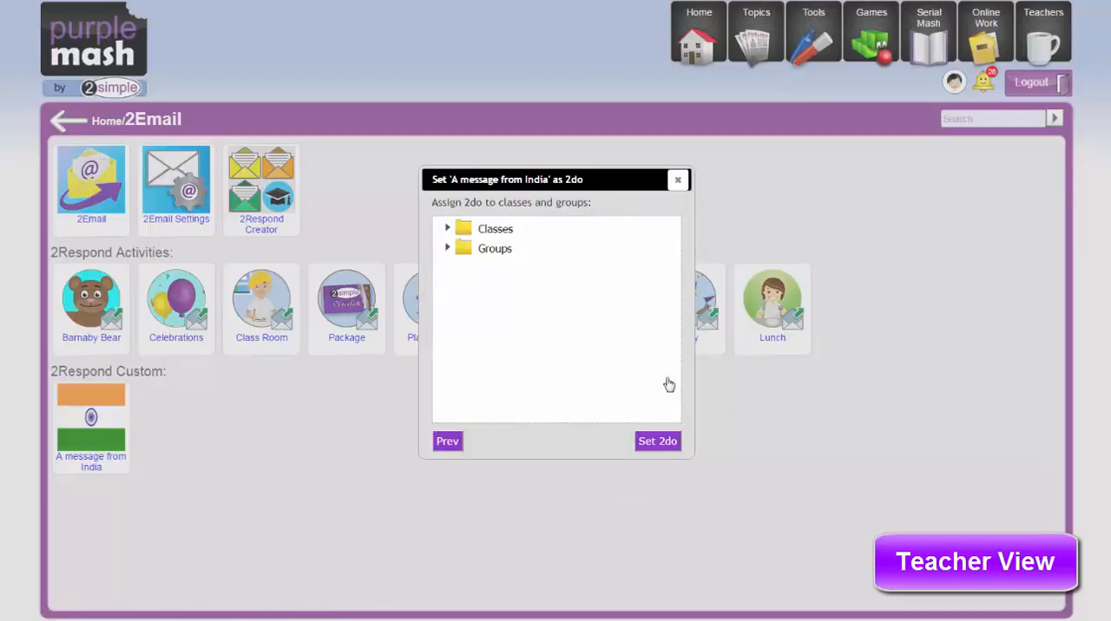
left_click(447, 228)
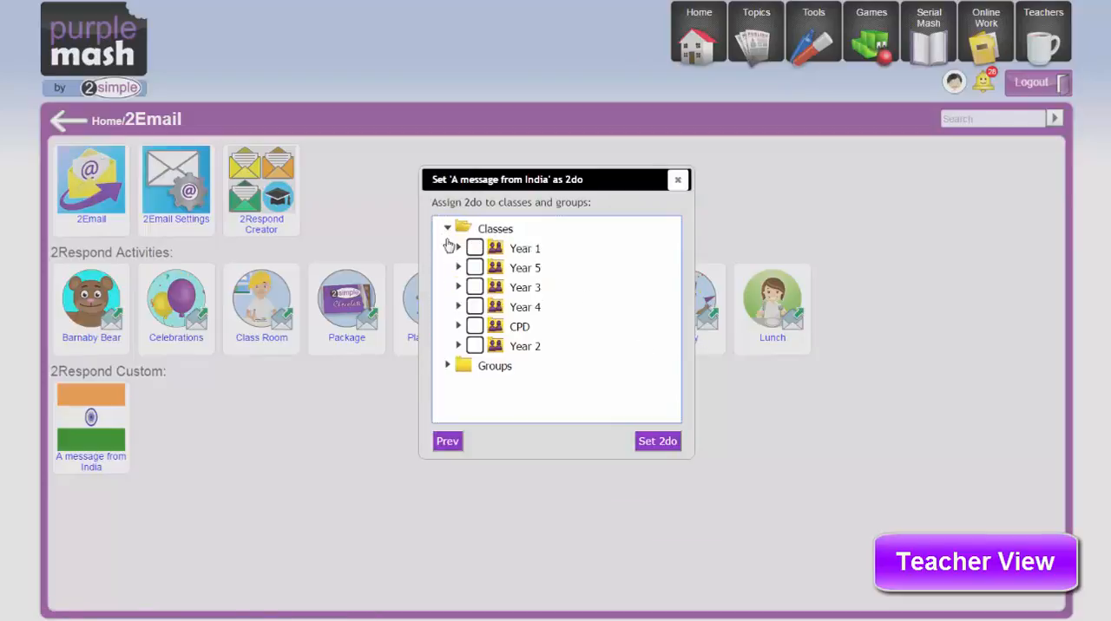
left_click(474, 267)
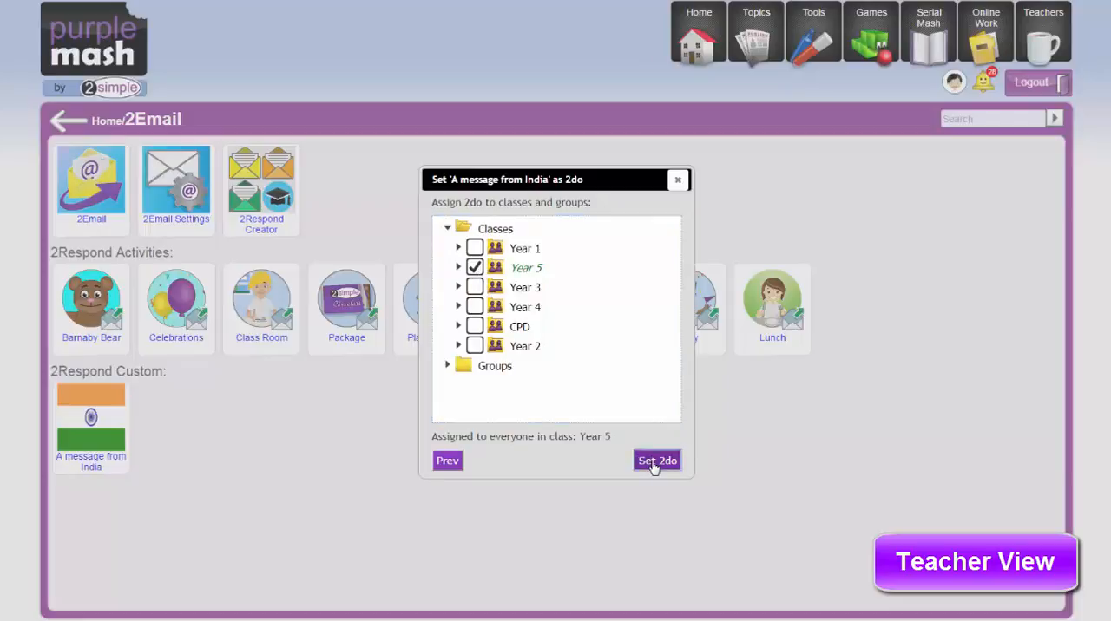
left_click(657, 460)
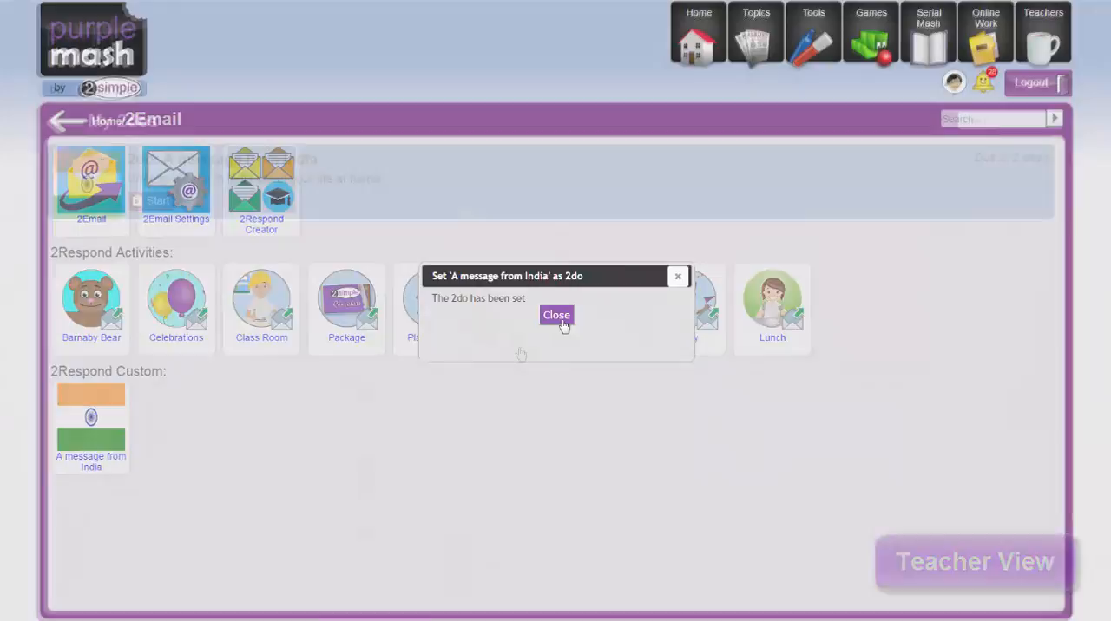
left_click(555, 315)
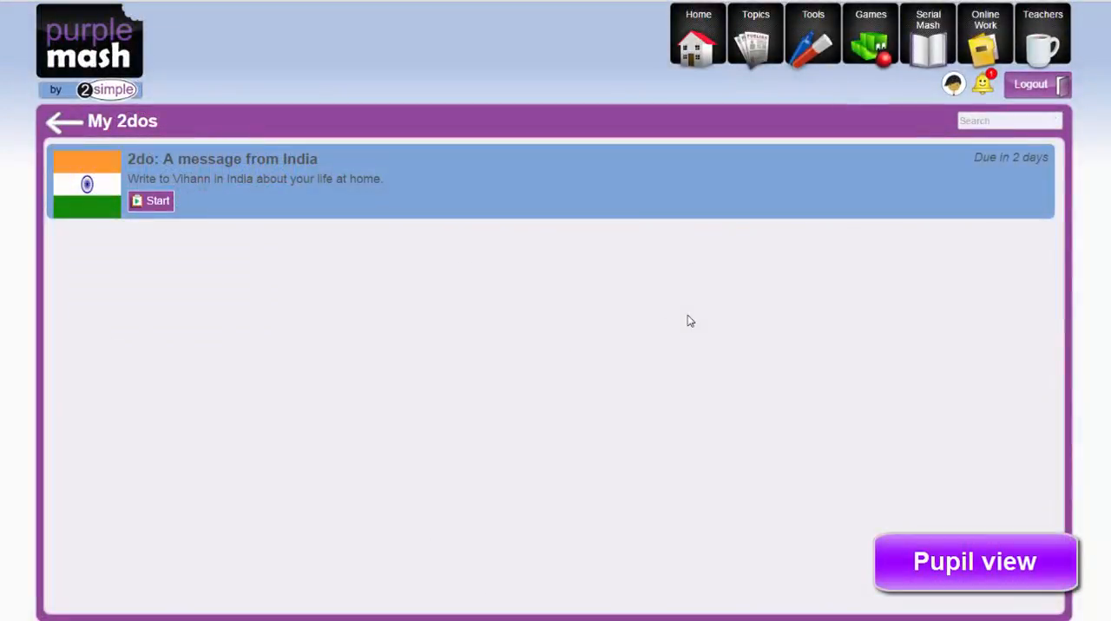
mouse_move(932, 150)
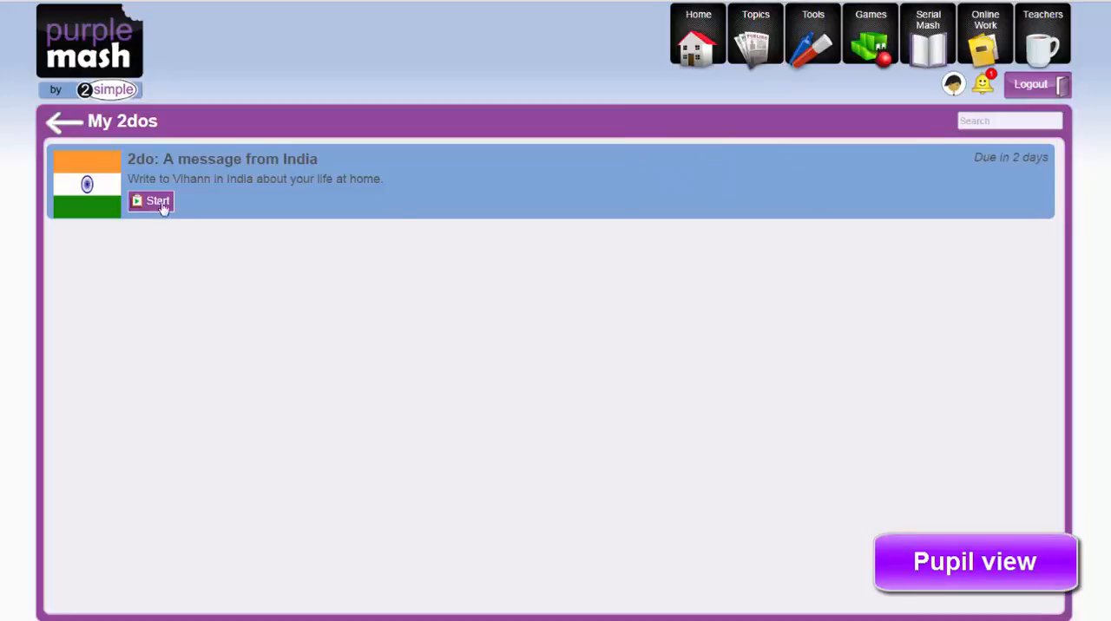
Step: Start the 'A message from India' 2do to open the 2Email inbox
left_click(158, 201)
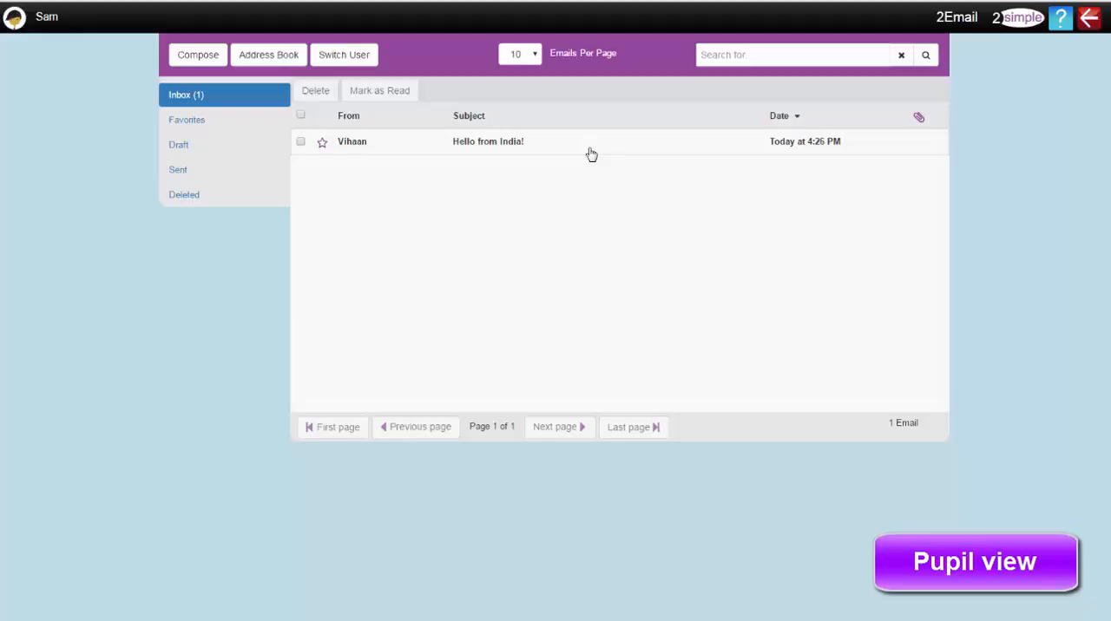
Step: Open 'Hello from India!', preview the market photo, and send a reply about London life
left_click(488, 141)
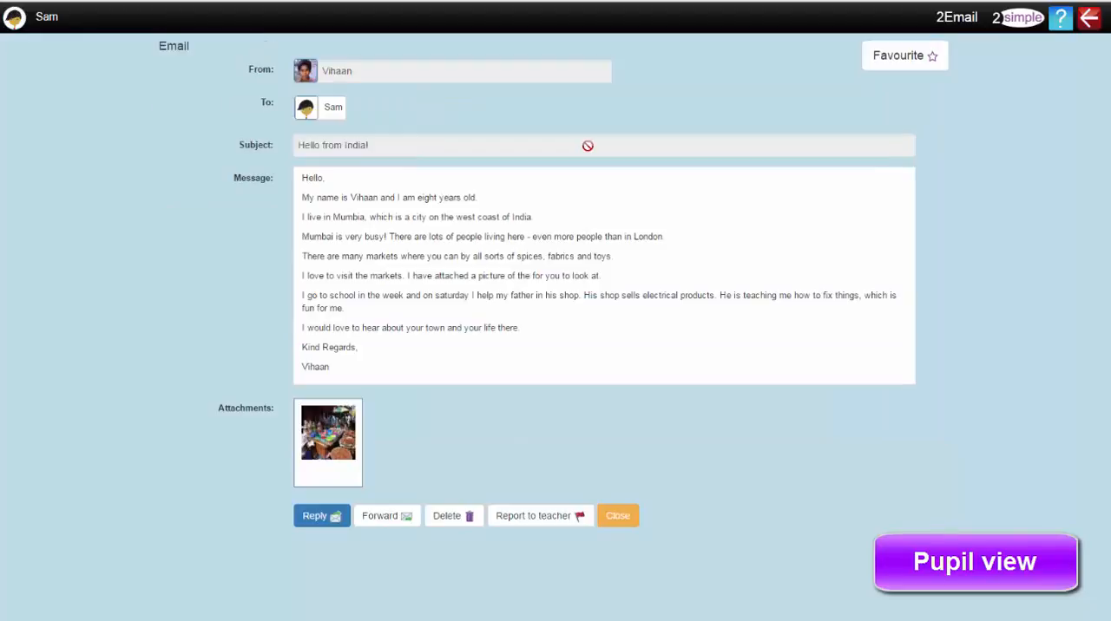
mouse_move(510, 255)
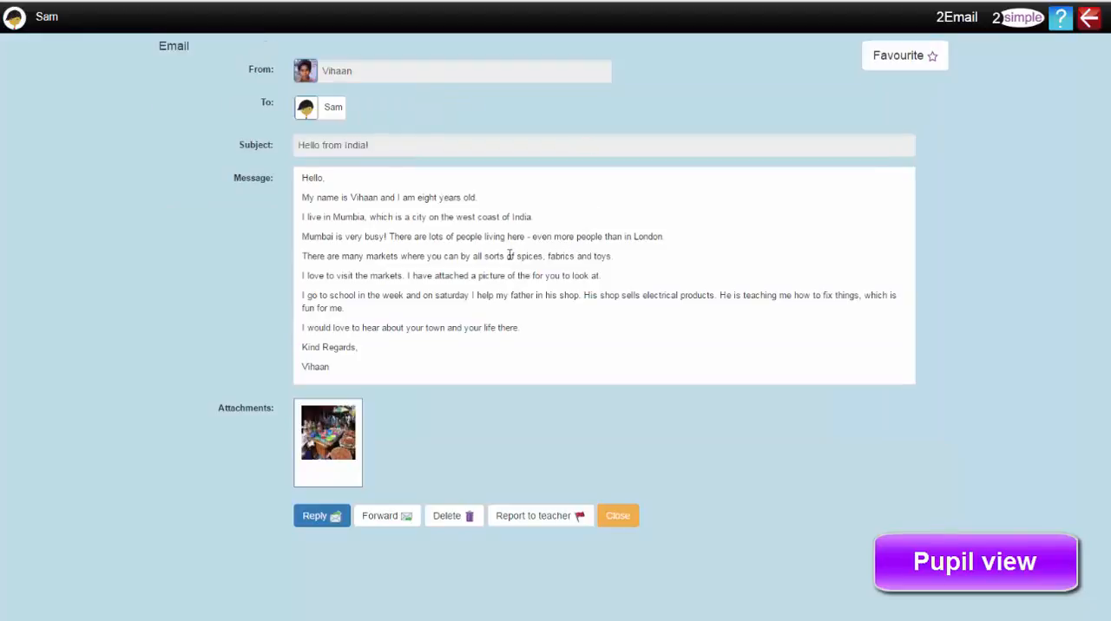
left_click(328, 443)
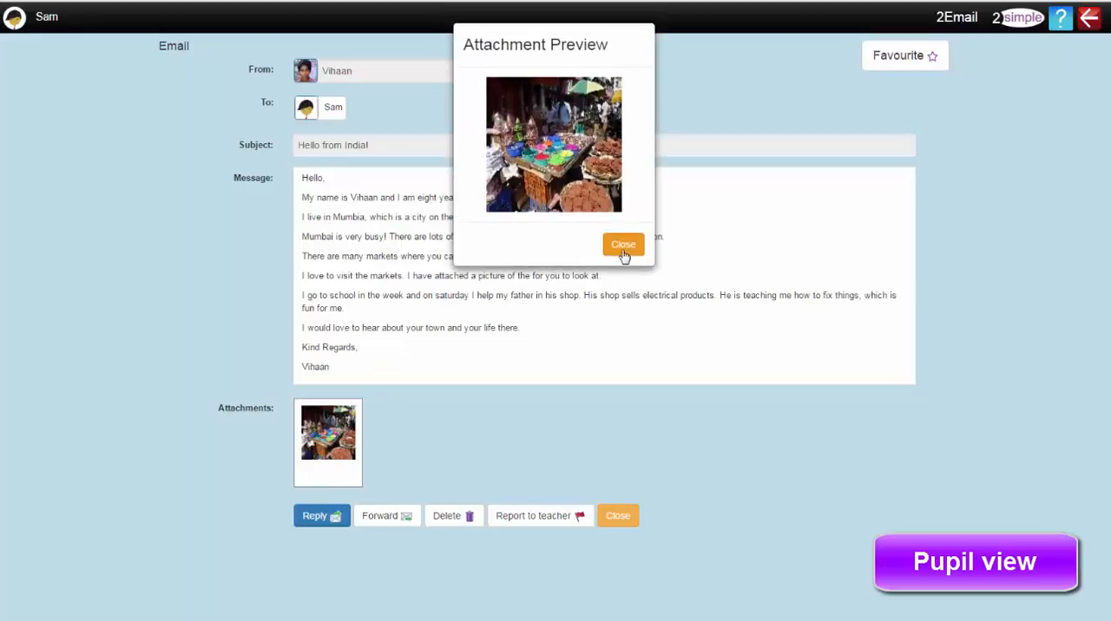
left_click(622, 244)
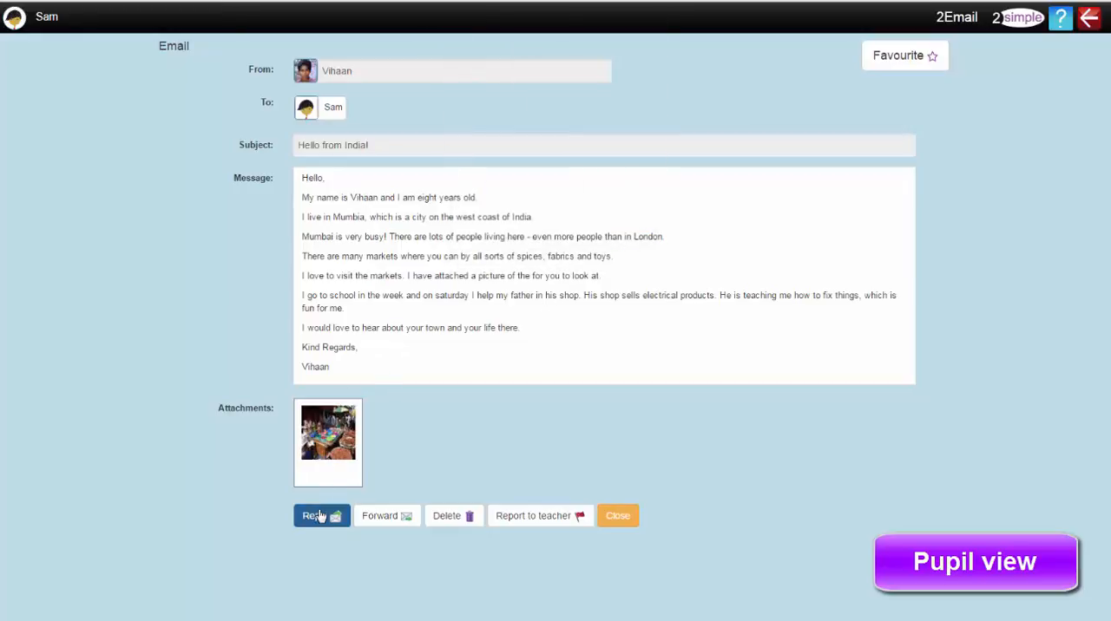
left_click(314, 516)
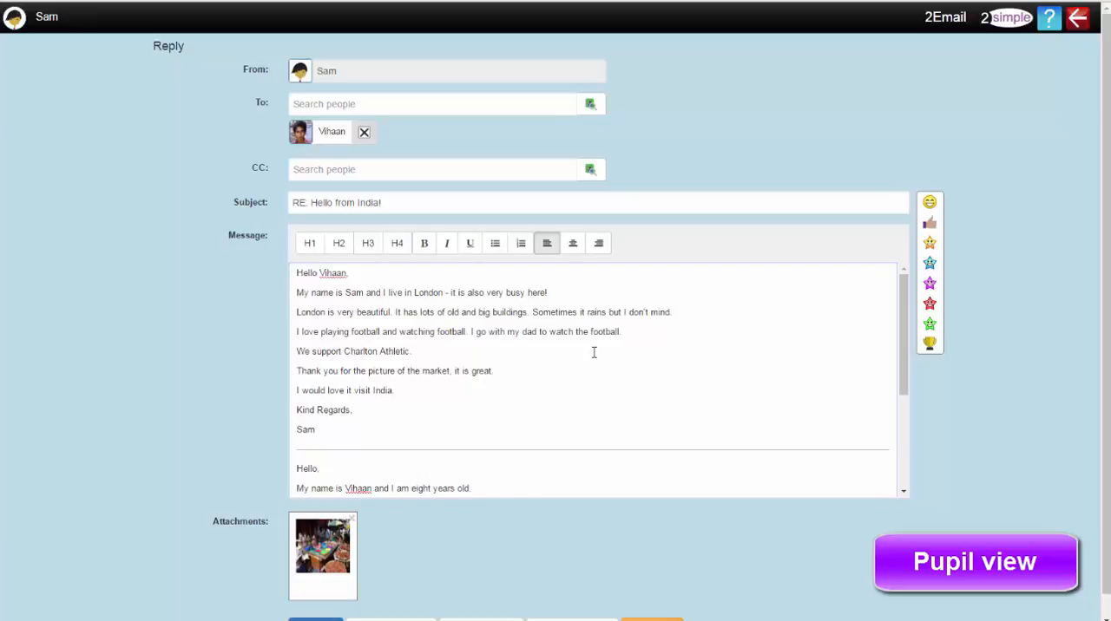
scroll("down", 3)
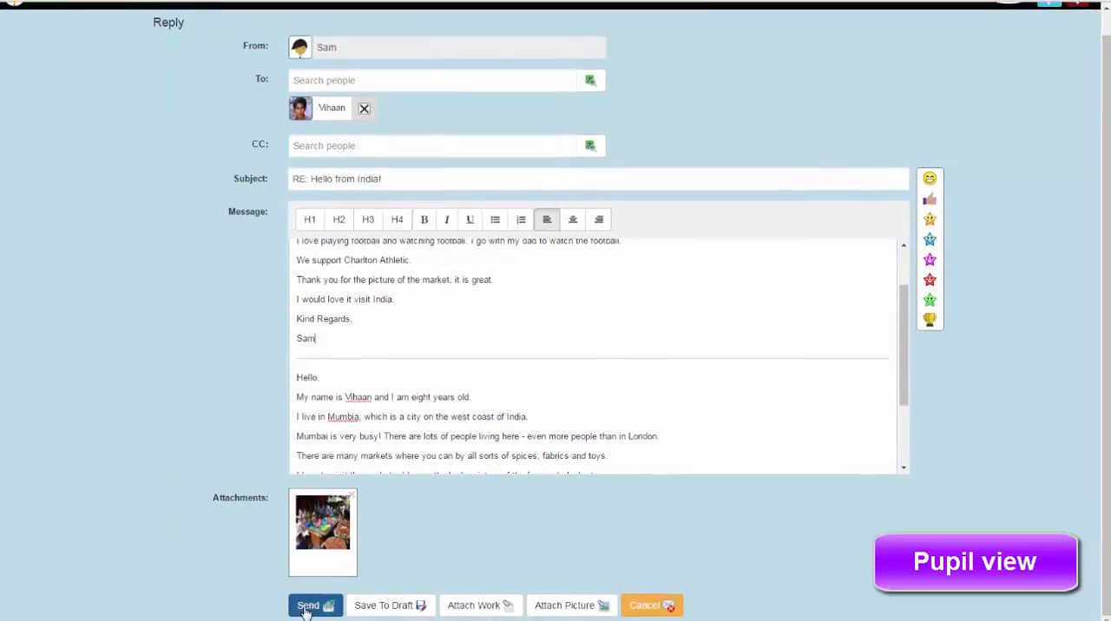
left_click(309, 605)
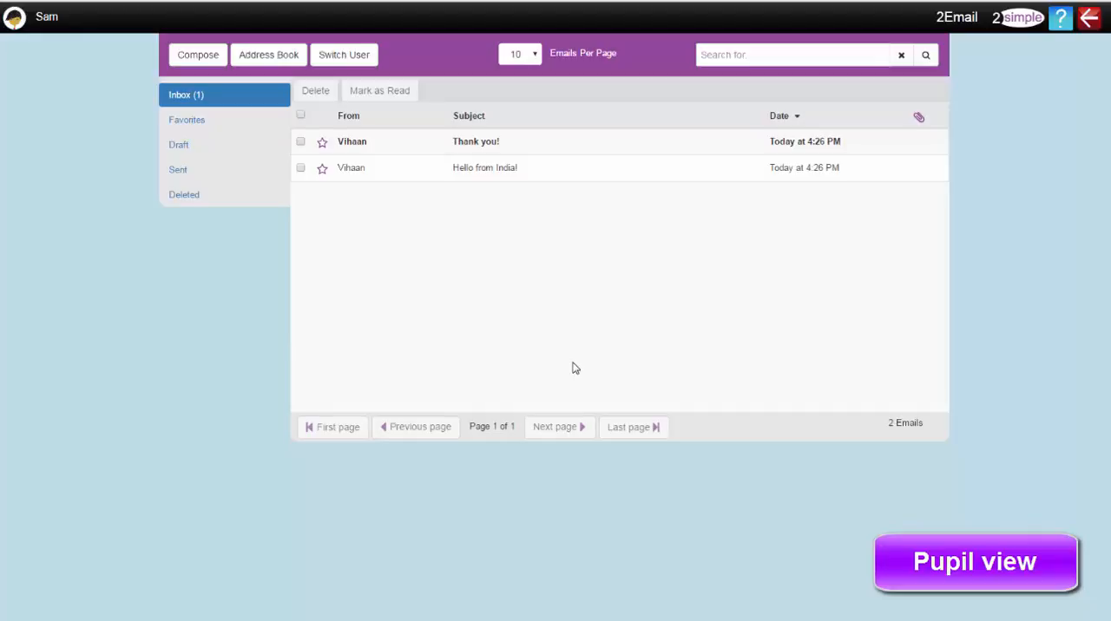
mouse_move(571, 361)
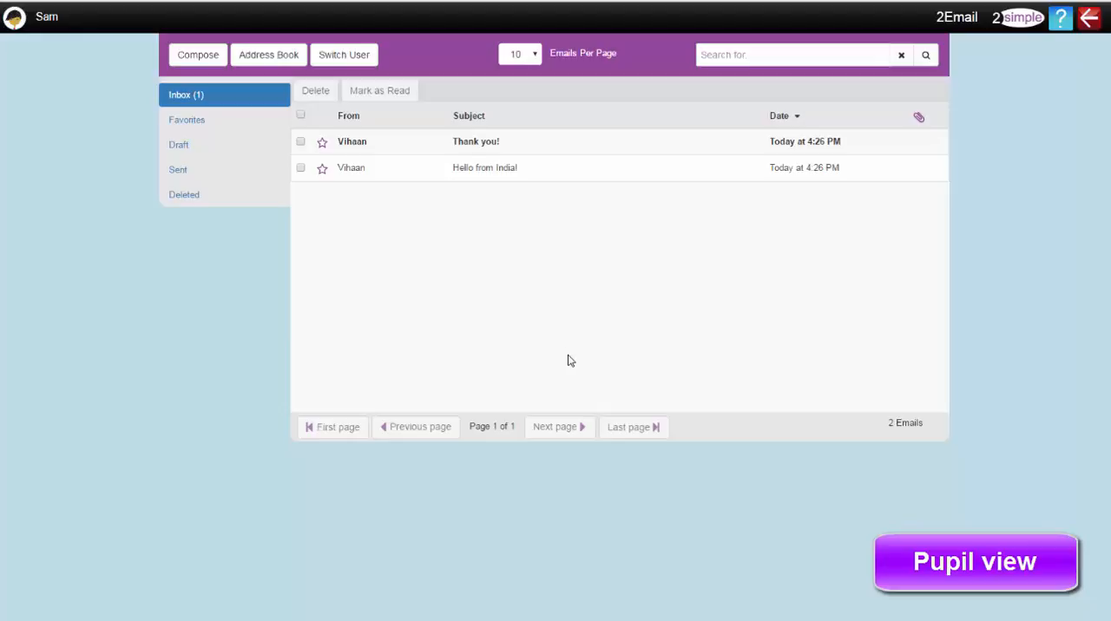
mouse_move(556, 154)
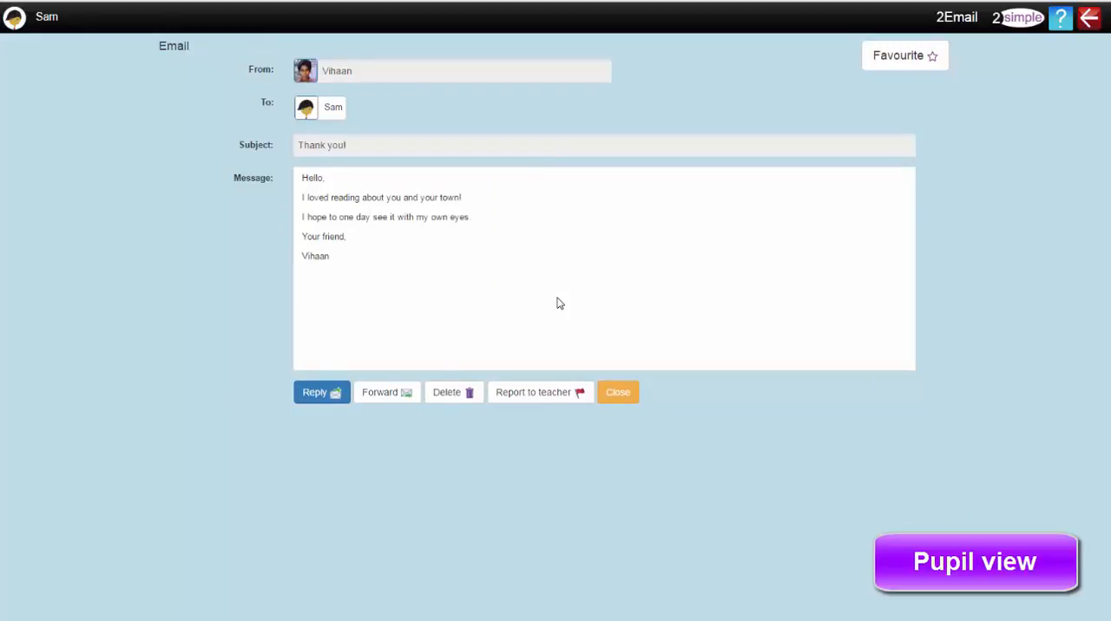
mouse_move(659, 400)
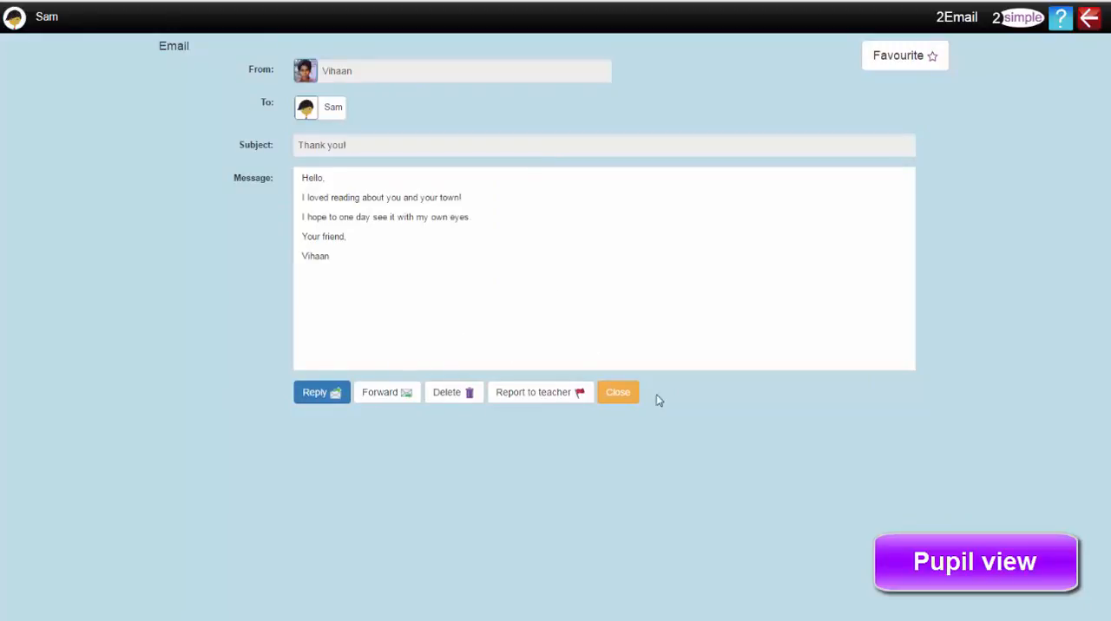
Step: Close Vihaan's 'Thank you!' email after reading it
left_click(617, 393)
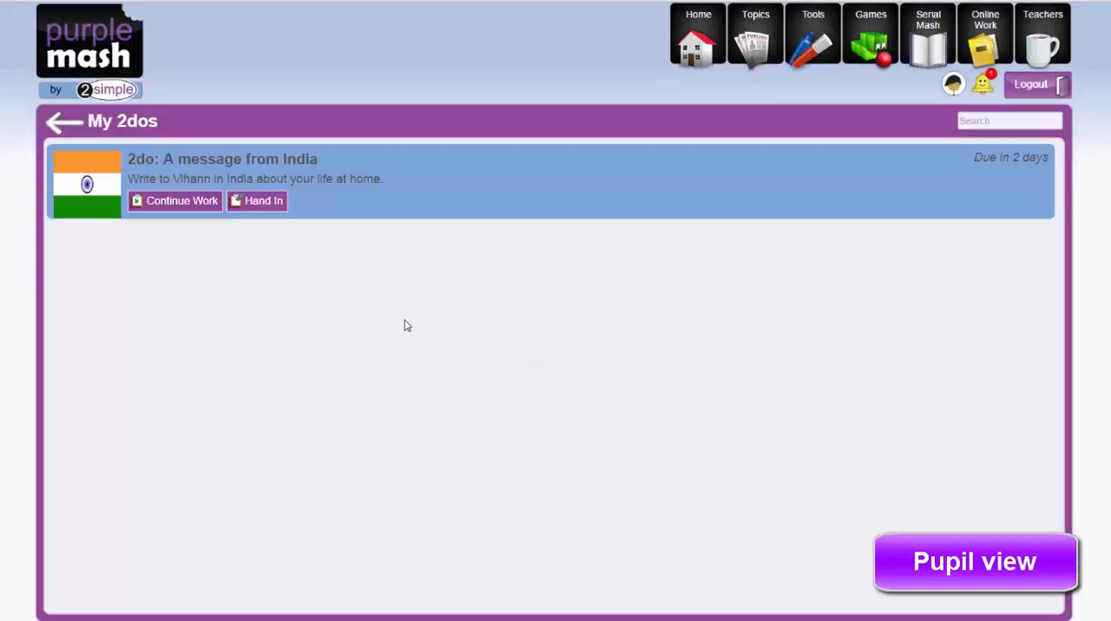
Step: Hand in the India 2do with the note 'I've finished. I enjoyed this.'
left_click(263, 201)
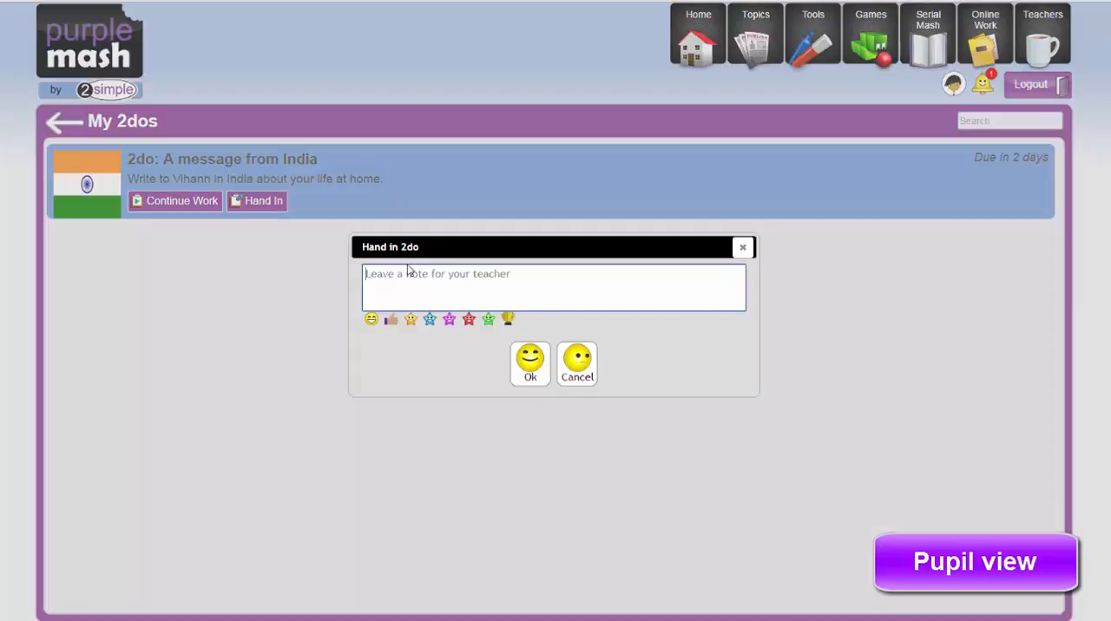
left_click(554, 287)
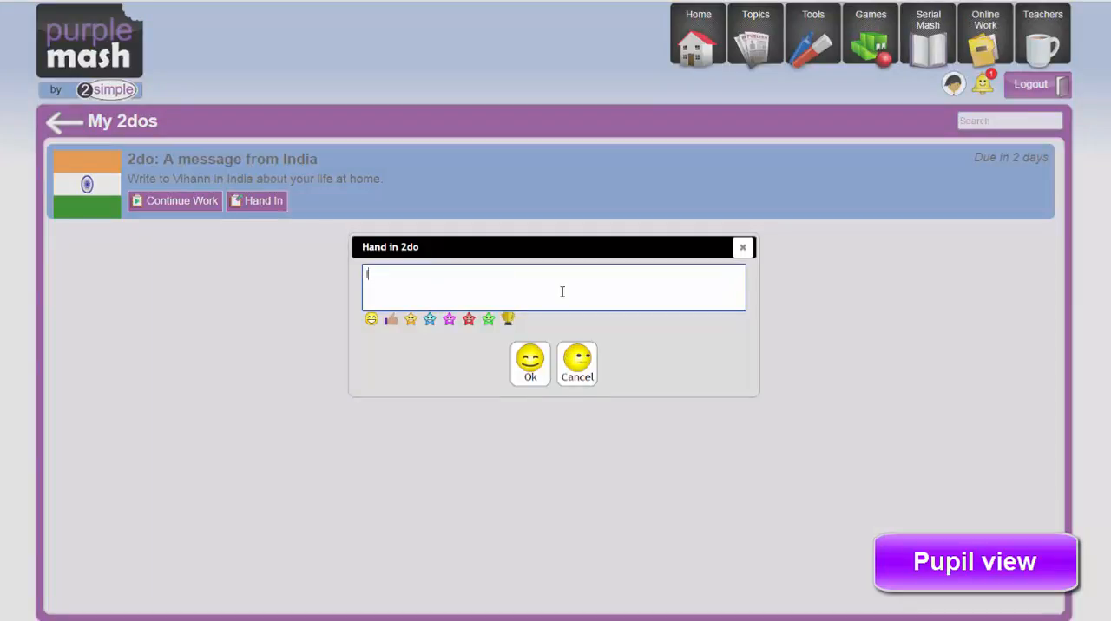
type("I've finiss")
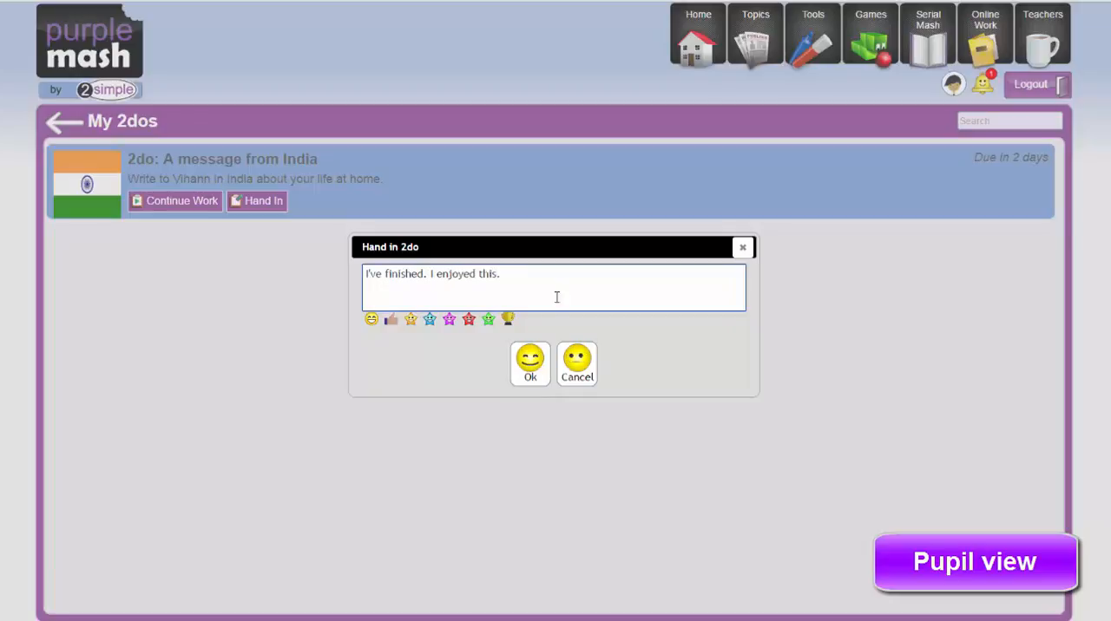
left_click(529, 363)
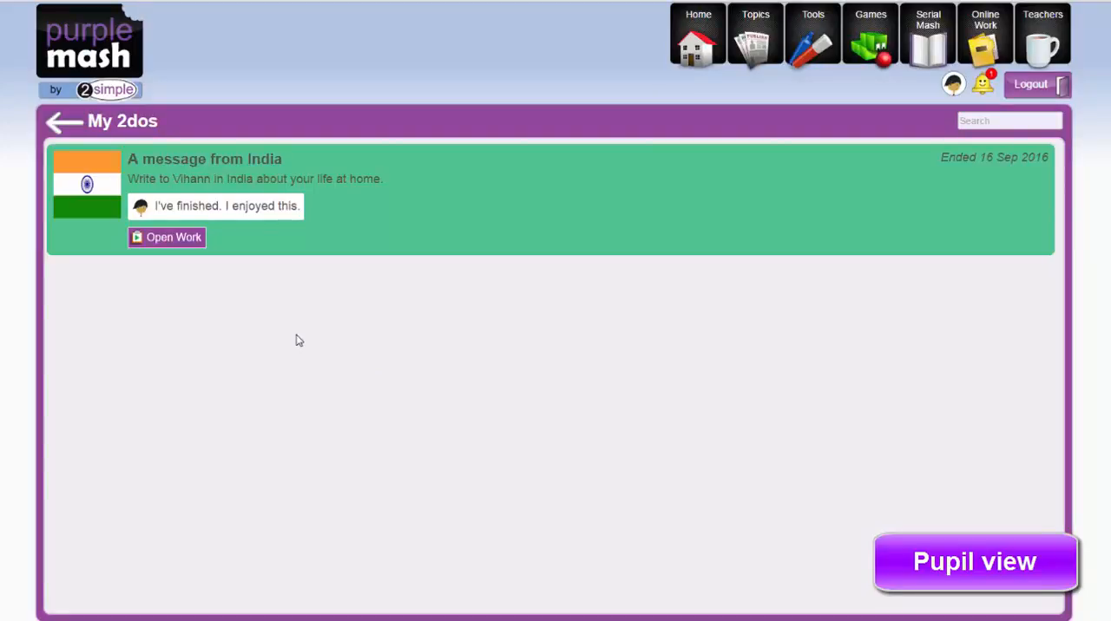
mouse_move(310, 342)
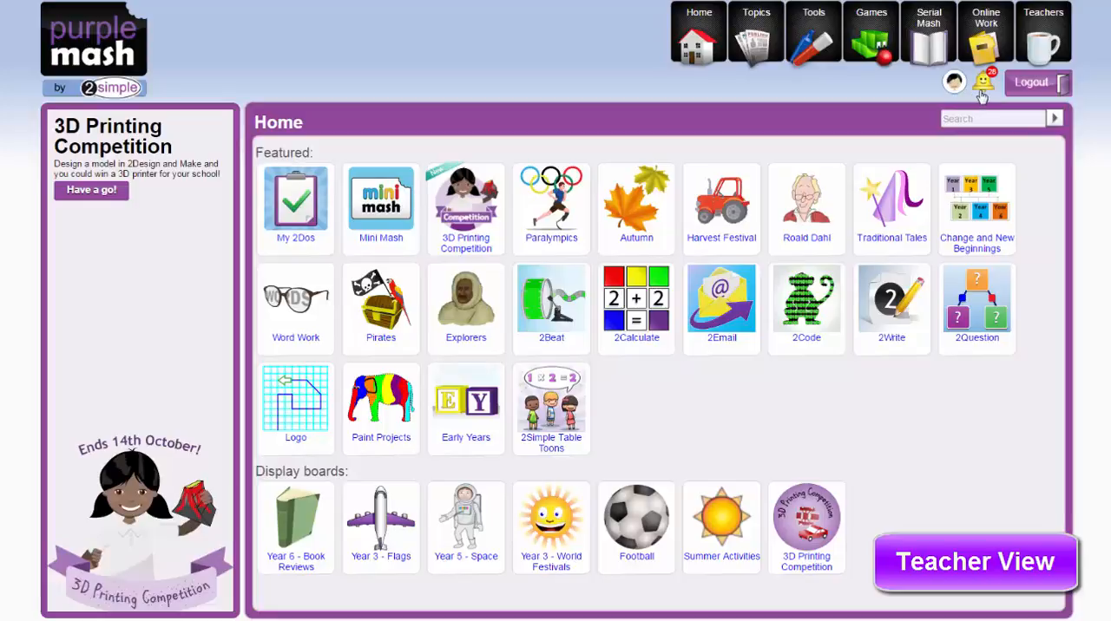
Step: From the teacher's notifications, go to Sam's handed-in 'A message from India' 2do work
left_click(983, 81)
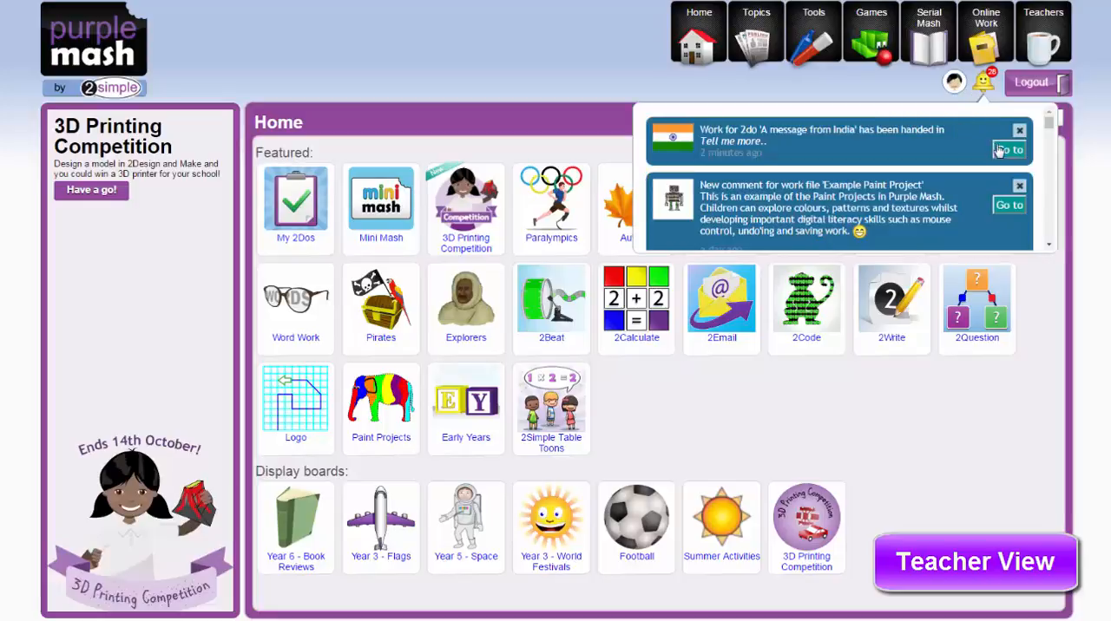
left_click(1008, 149)
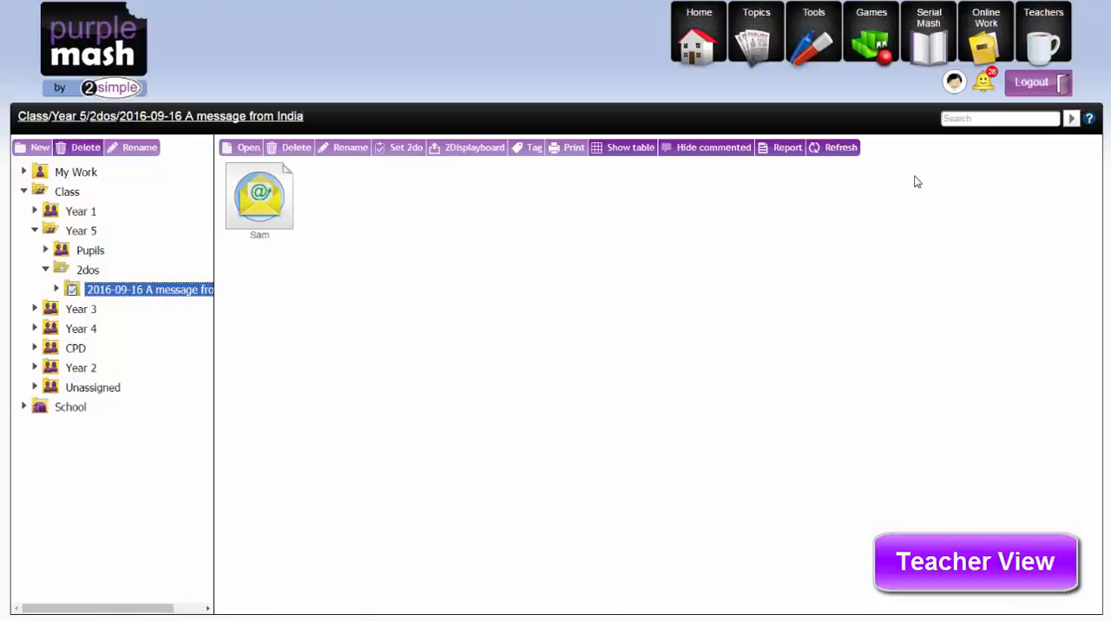
mouse_move(321, 273)
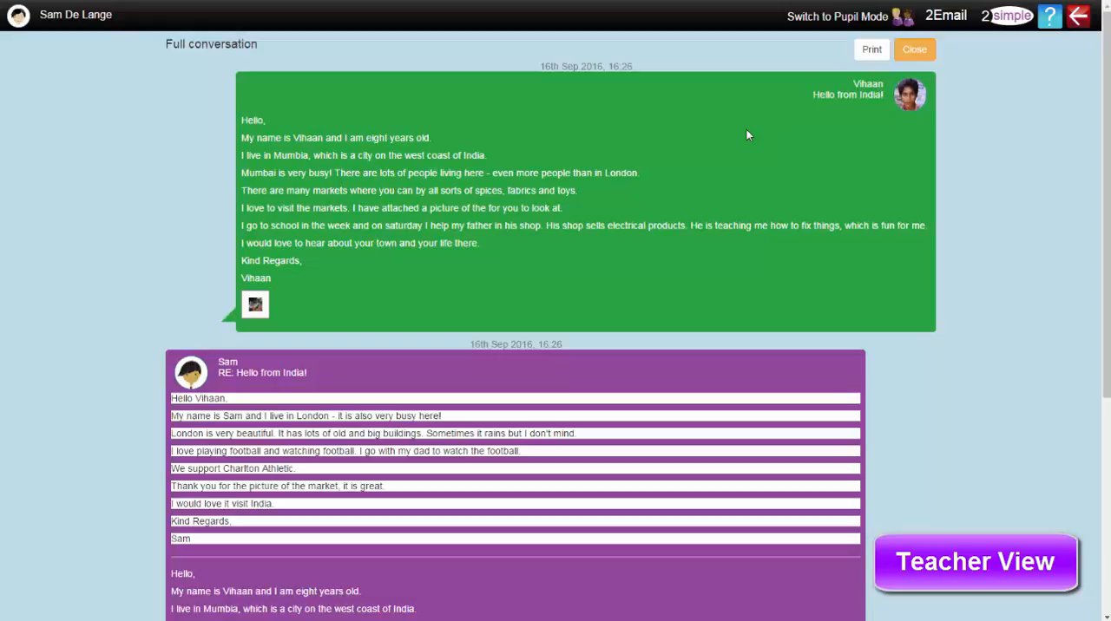
mouse_move(734, 168)
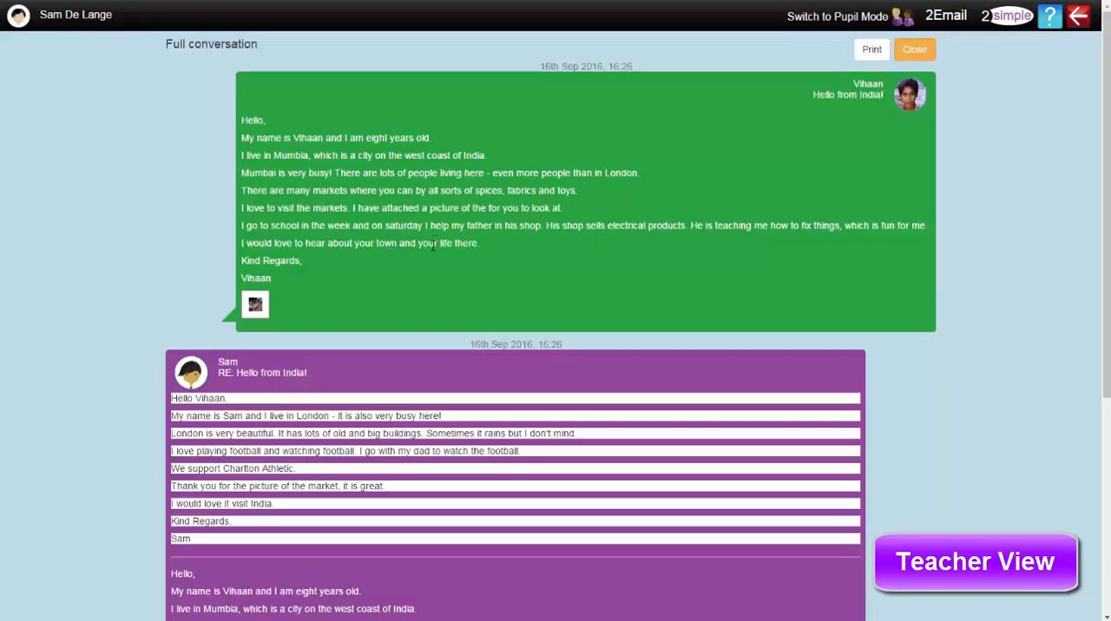
Step: Scroll through Sam's full email conversation with Vihaan to review it
scroll("down", 3)
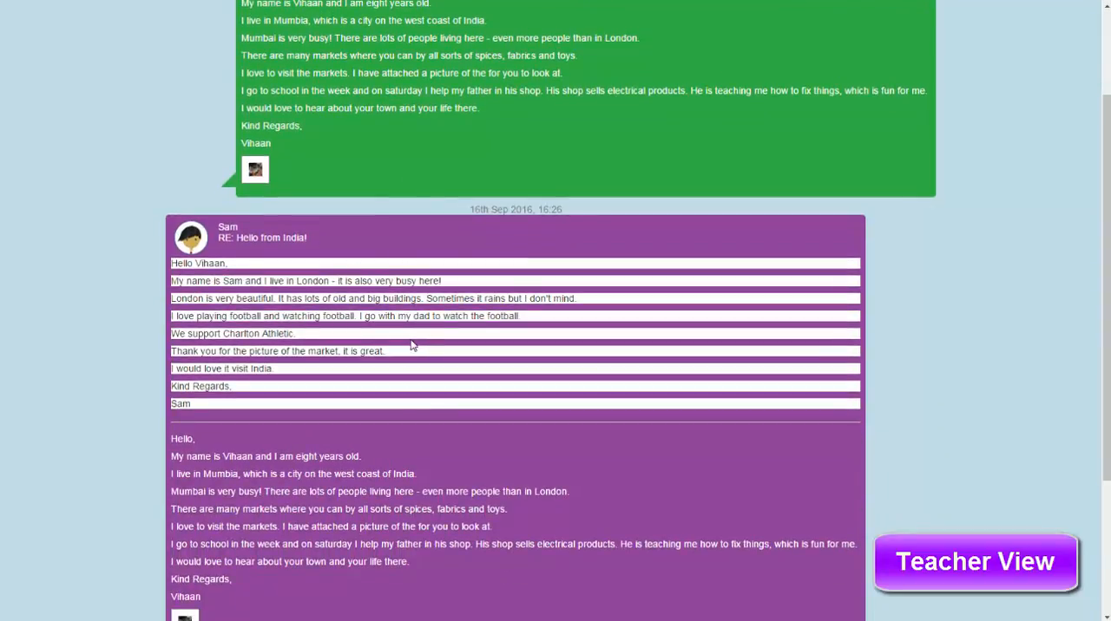
mouse_move(394, 337)
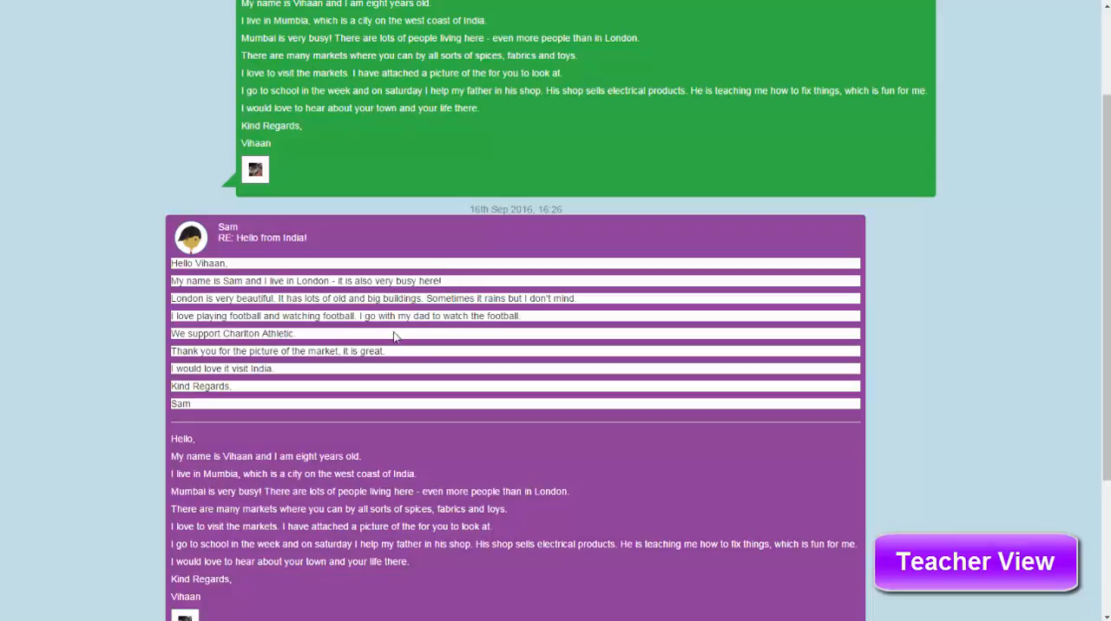
scroll("down", 3)
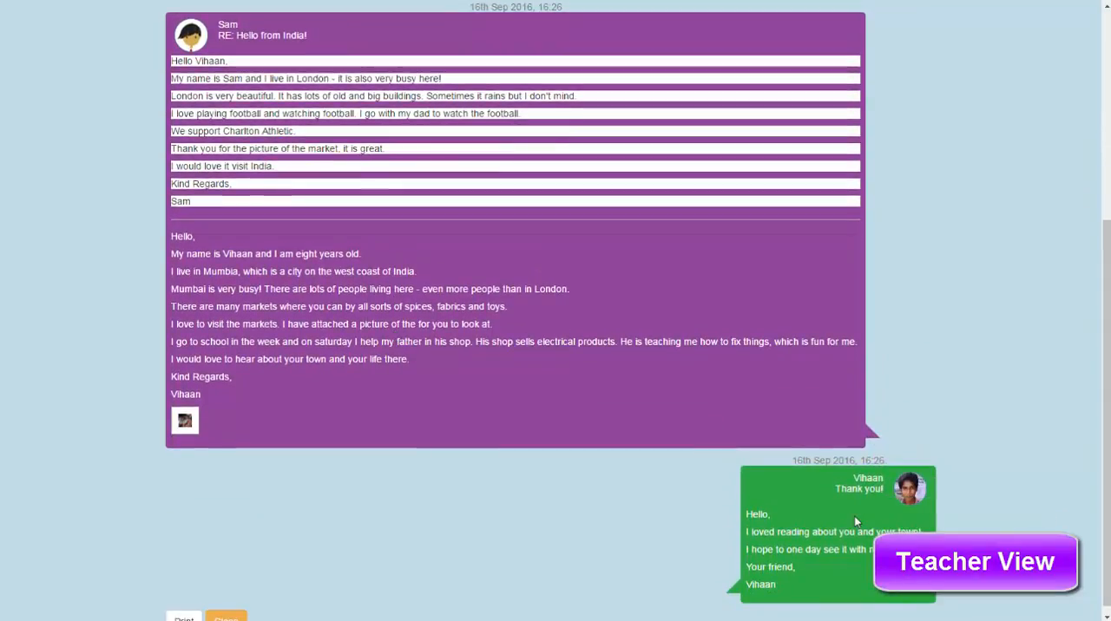
scroll("down", 3)
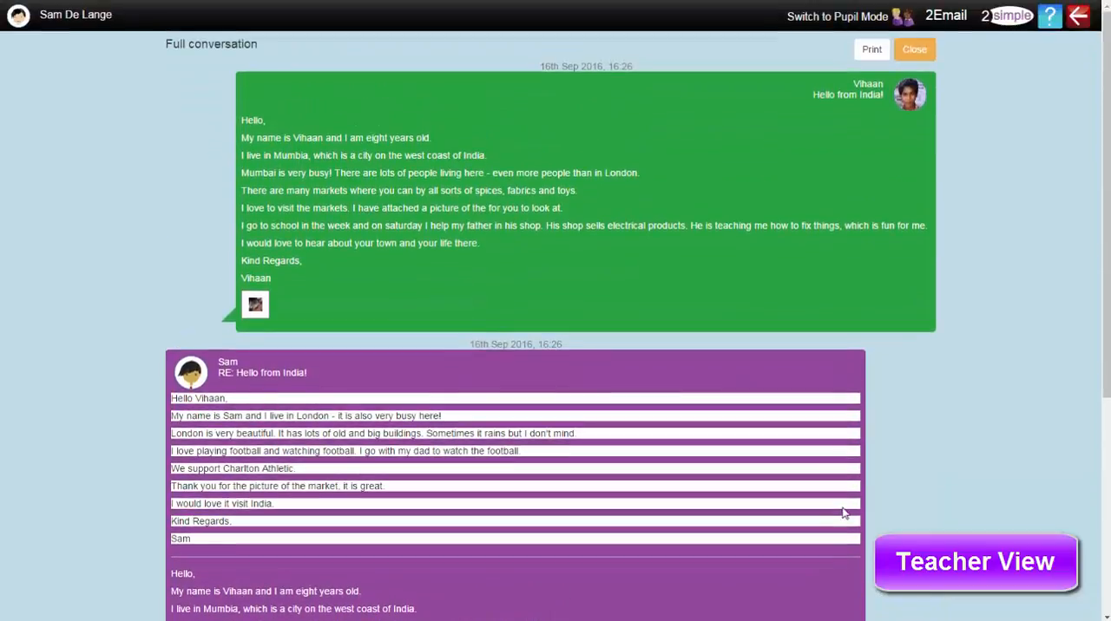
scroll("down", 3)
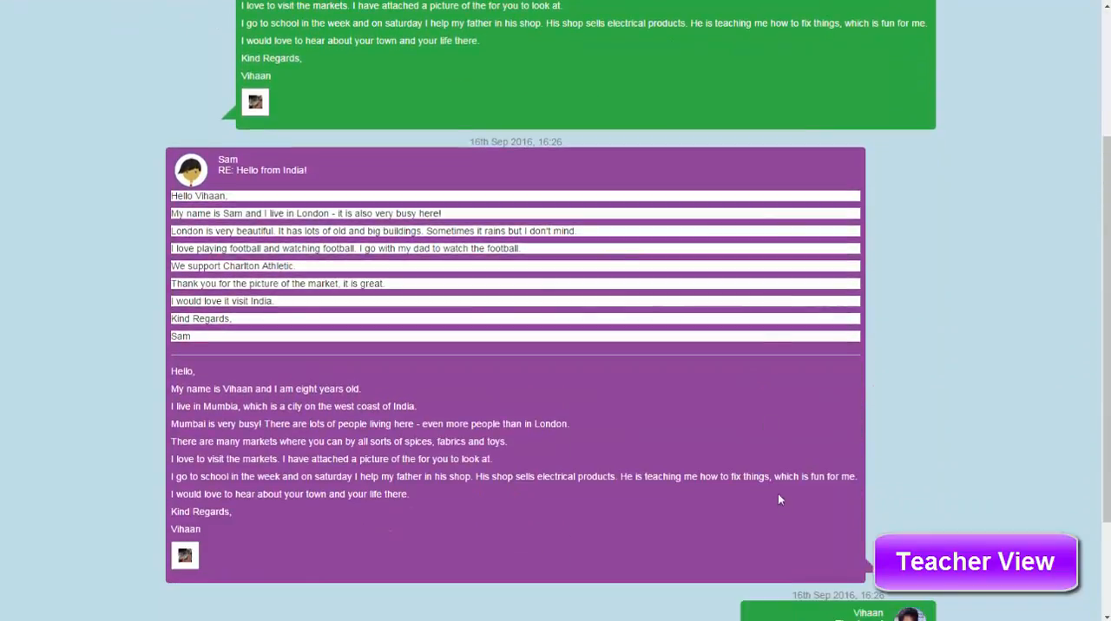
scroll("down", 3)
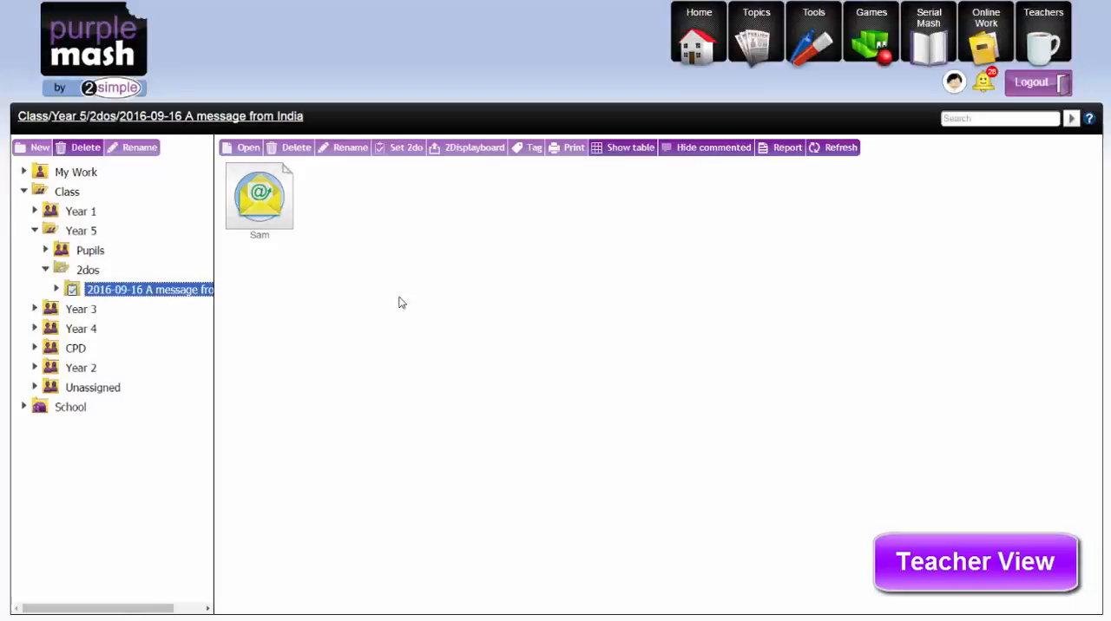
Step: Open the comment box on Sam's work and enter the comment 'Great'
double_click(258, 195)
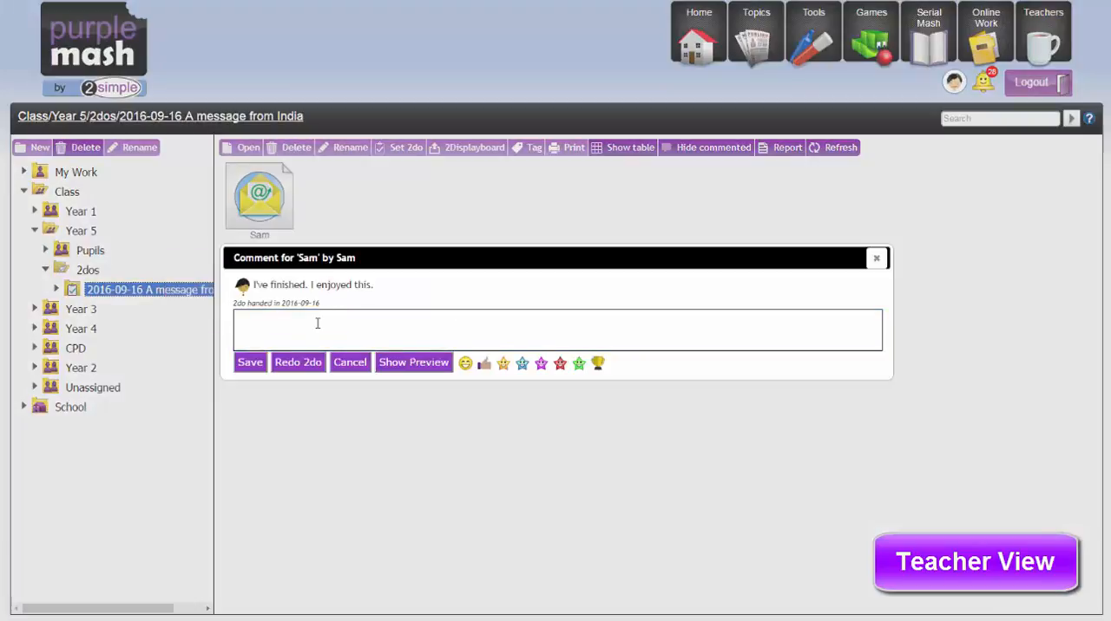
type("Great")
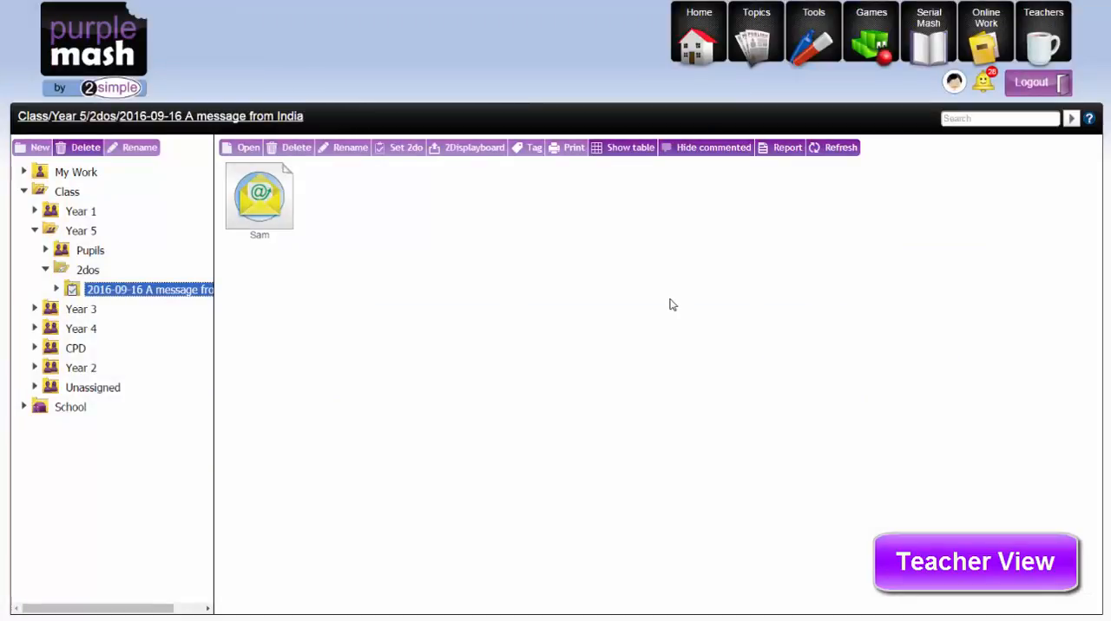
mouse_move(668, 319)
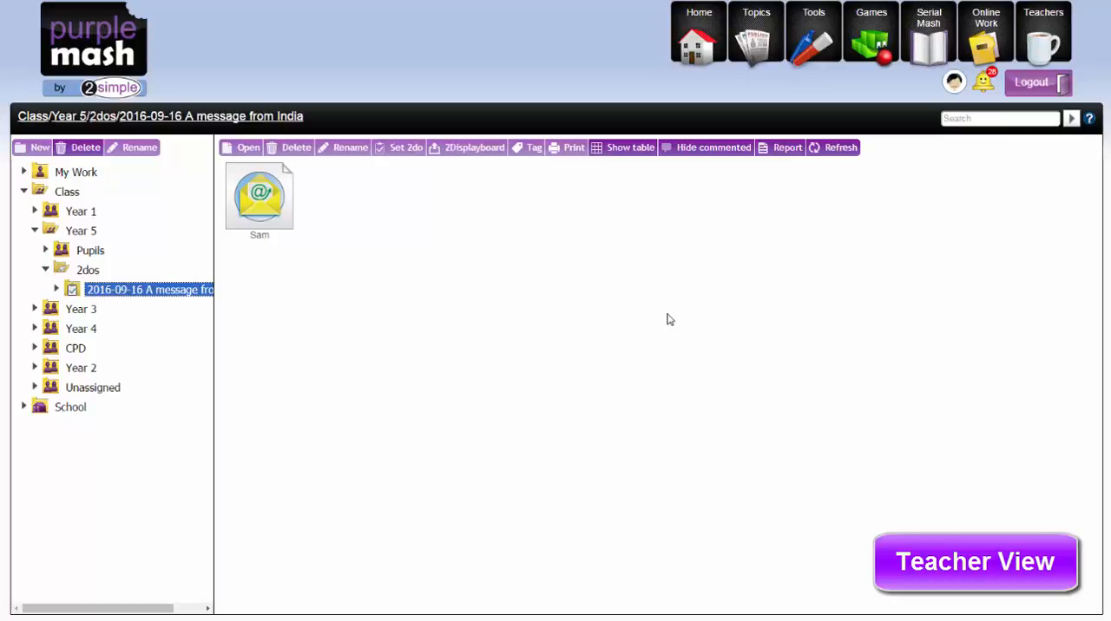